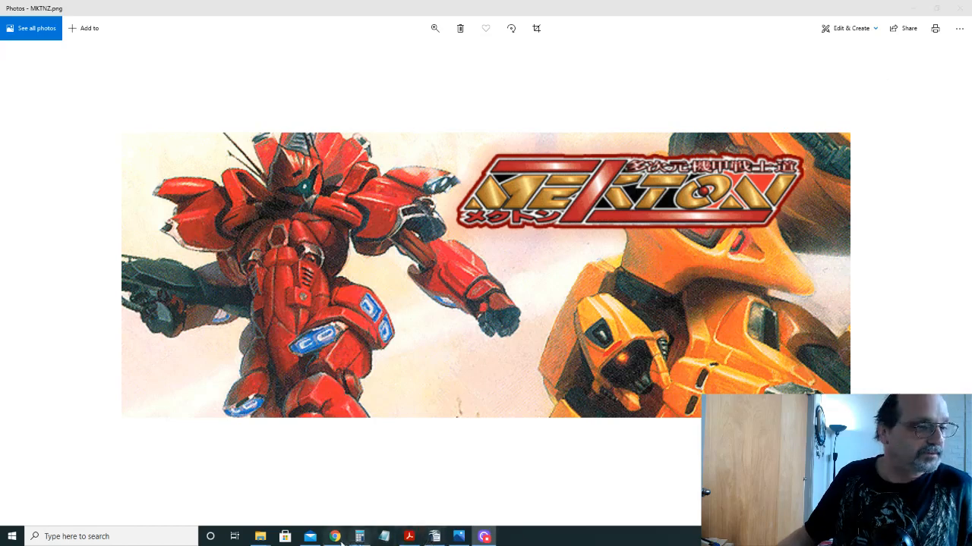
# Step: Leave the Mekton MKTNZ.png artwork and bring up Chrome's Patlabor image results
pyautogui.click(335, 537)
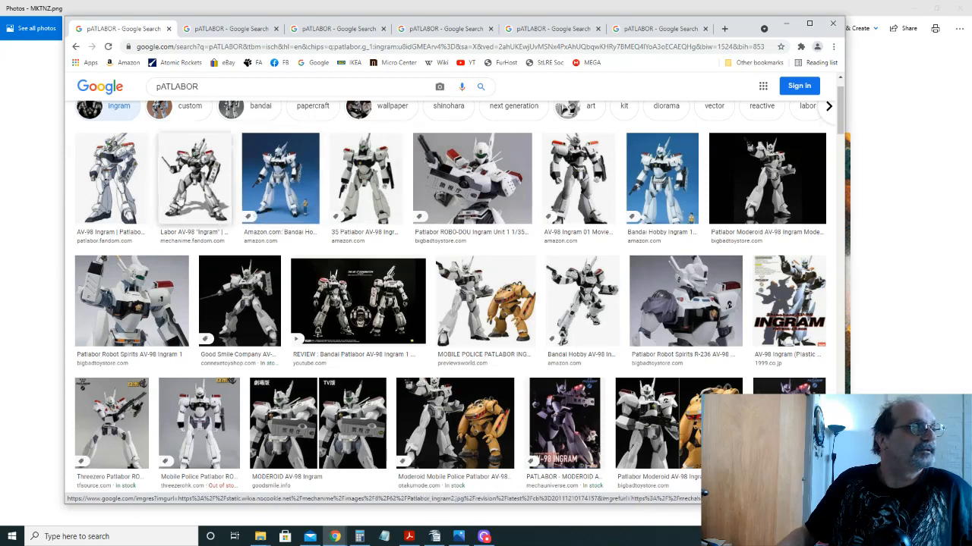
# Step: View the Mechanime Wiki Ingram image, then the Heritage Auctions Noa Izumi cel
pyautogui.click(193, 179)
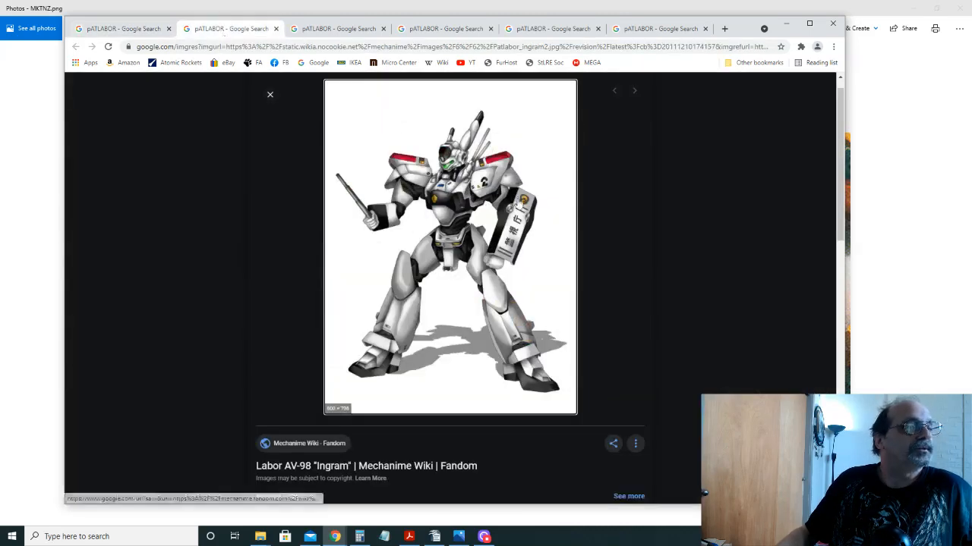
pyautogui.moveTo(556, 246)
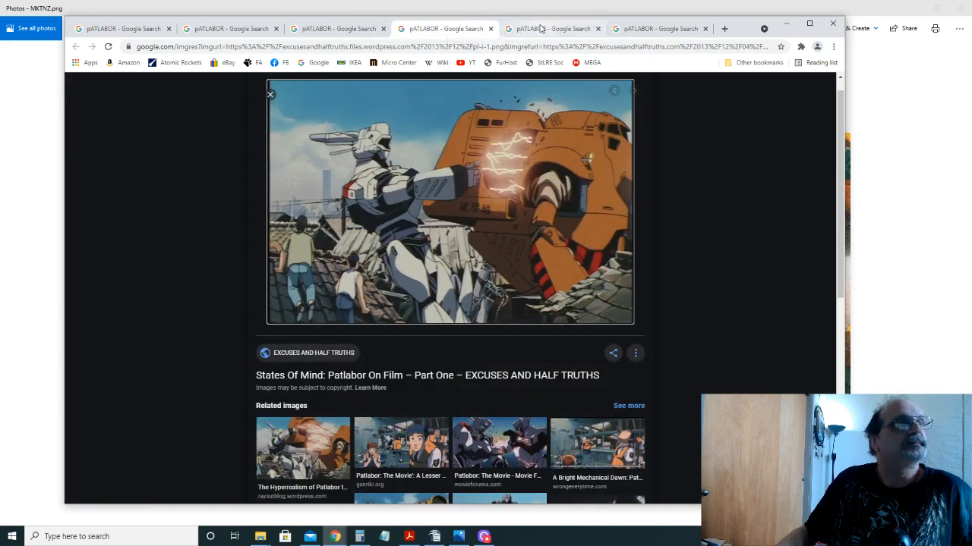
pyautogui.click(552, 28)
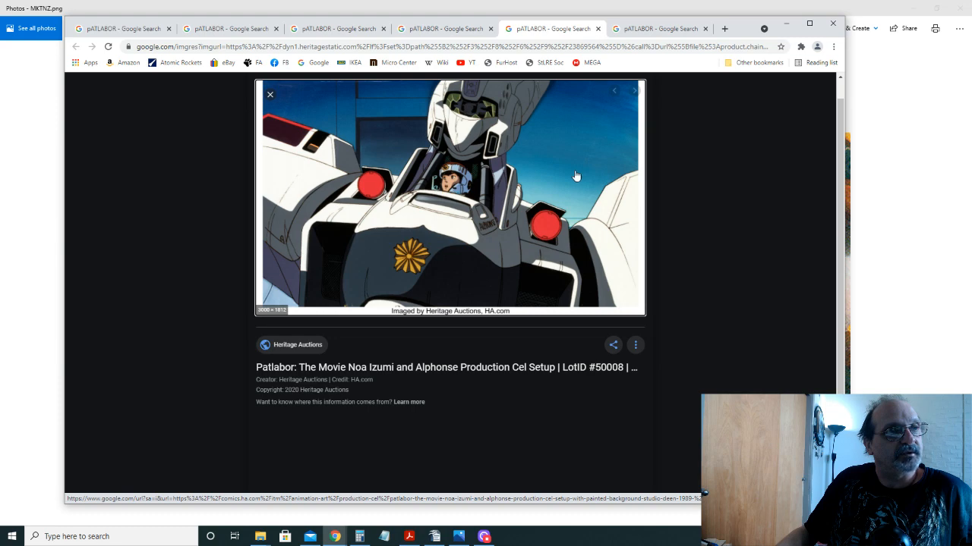
pyautogui.moveTo(574, 179)
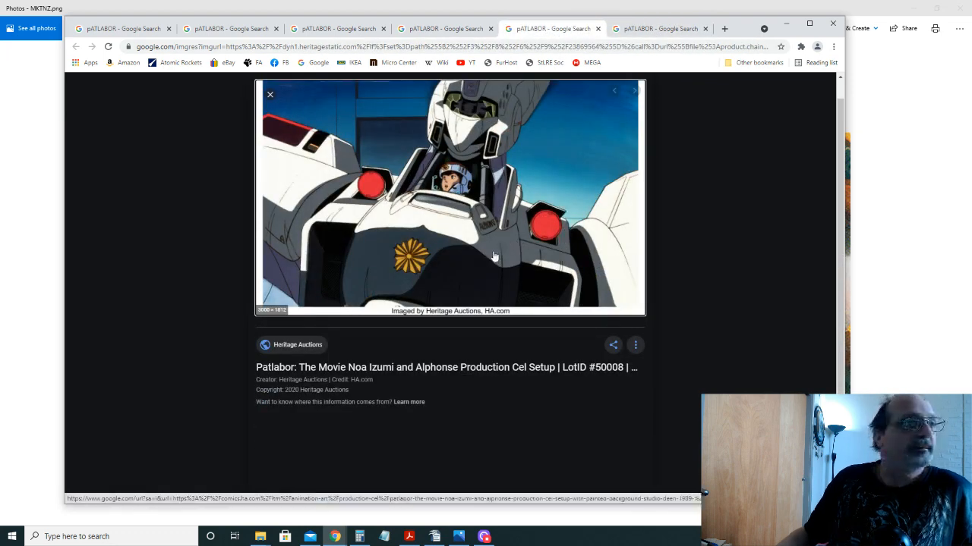
pyautogui.moveTo(459, 270)
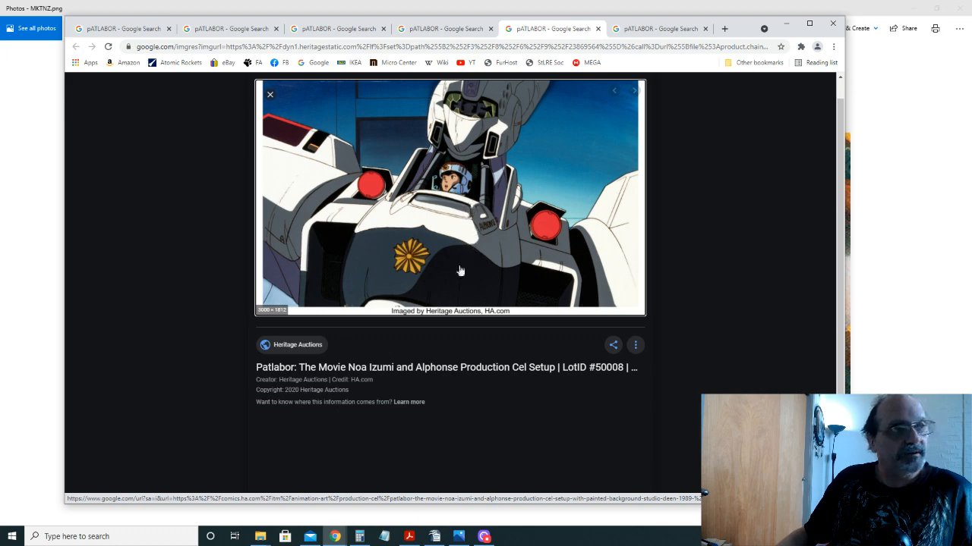
pyautogui.moveTo(455, 182)
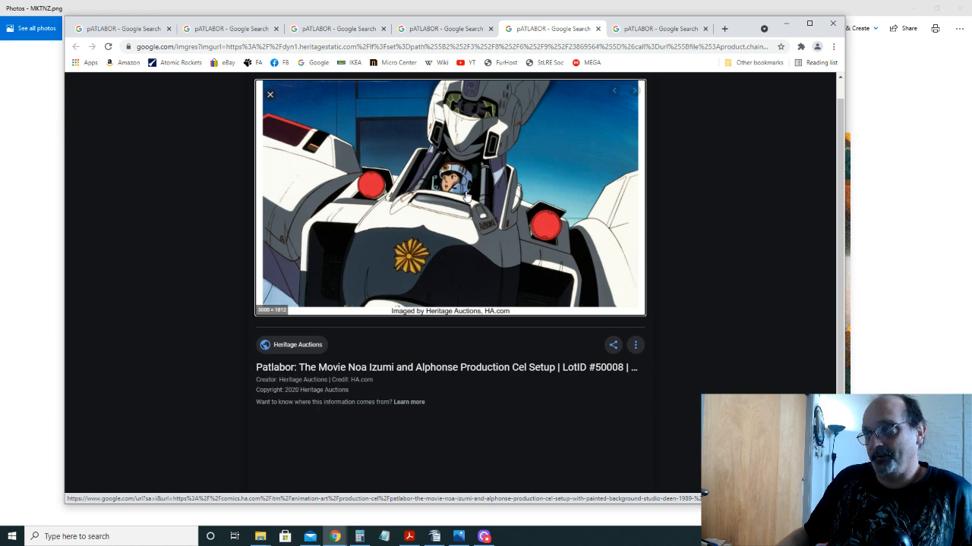
pyautogui.moveTo(465, 196)
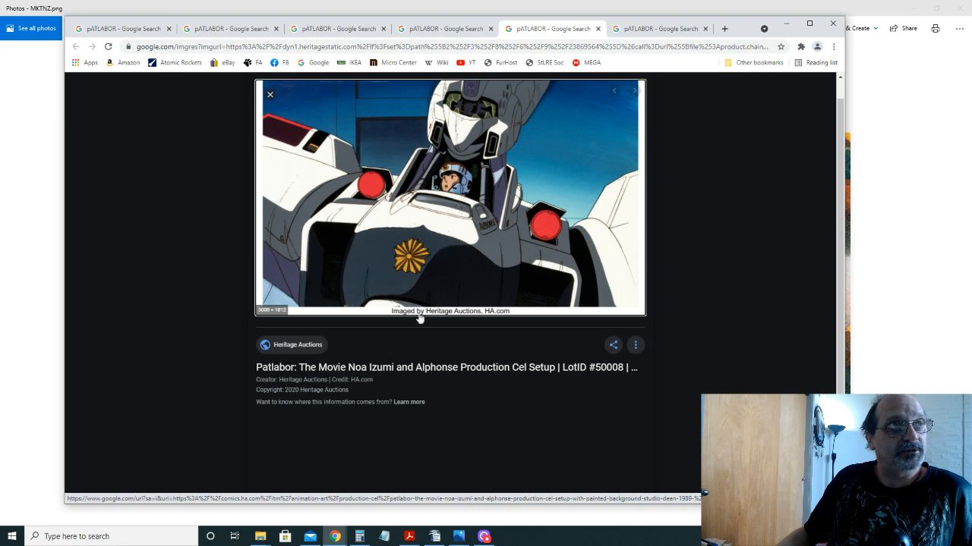
pyautogui.moveTo(482, 267)
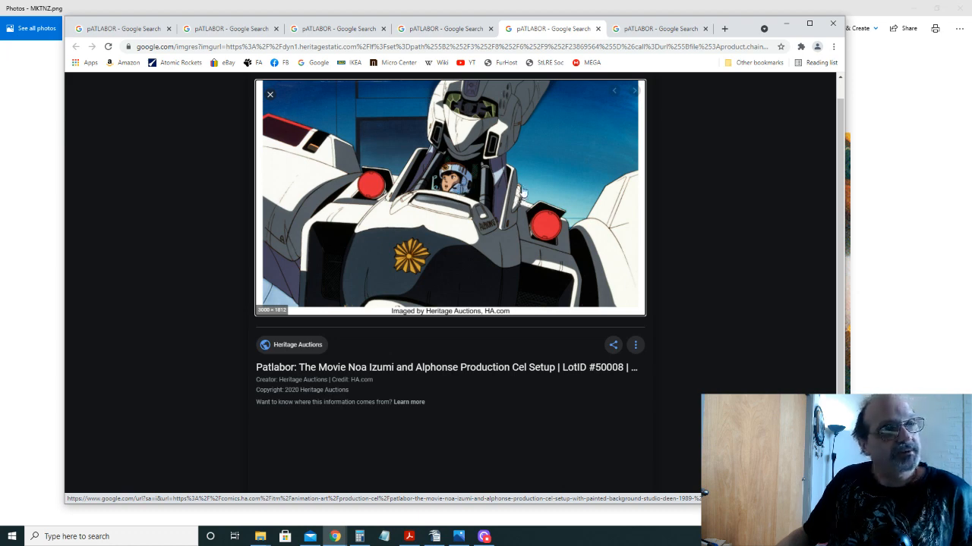
pyautogui.moveTo(462, 251)
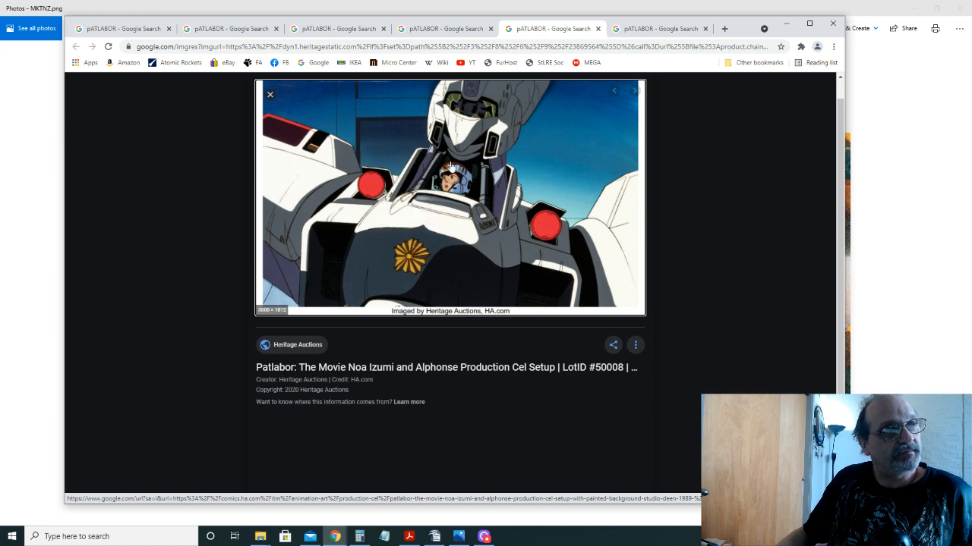
pyautogui.moveTo(444, 243)
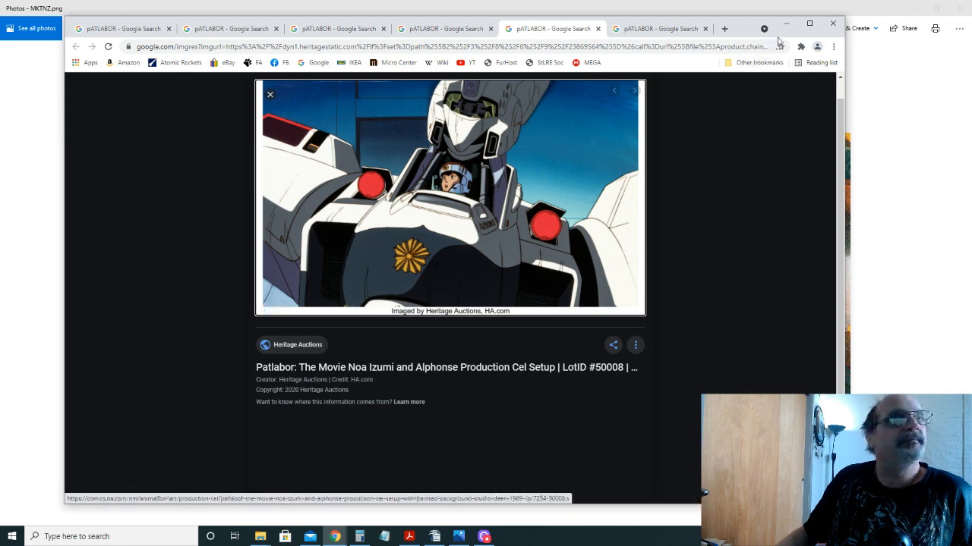
# Step: Show the Previews World Ingram & Bulldog Moderoid model kit preview
pyautogui.click(444, 28)
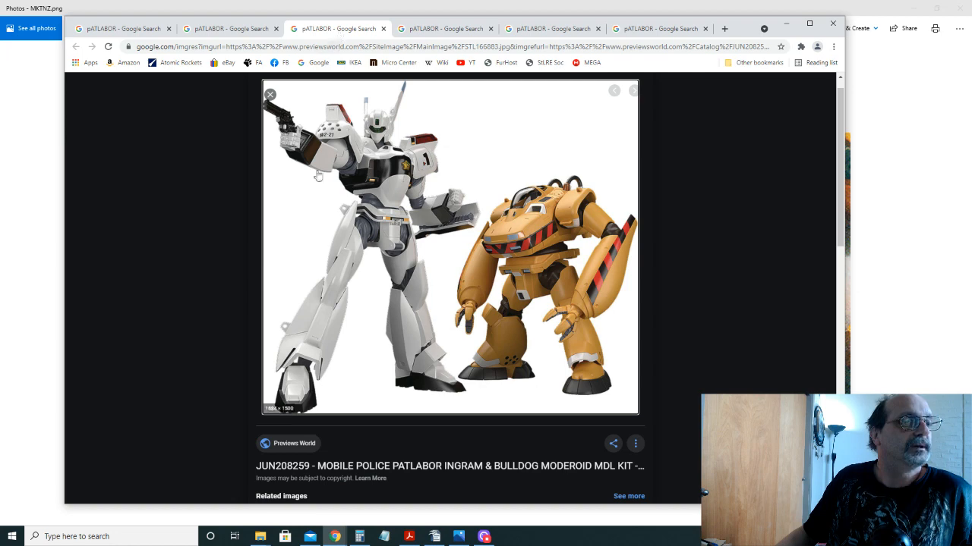
pyautogui.moveTo(554, 207)
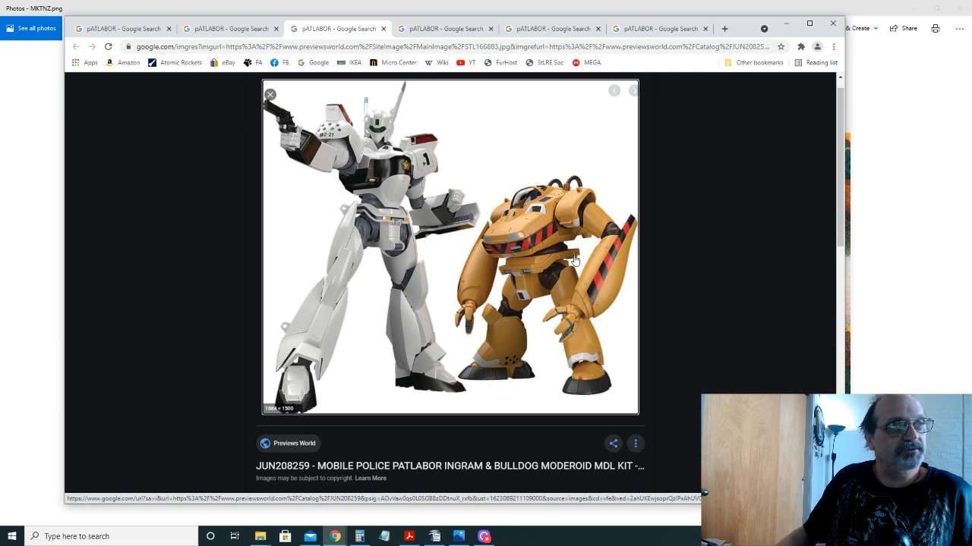
pyautogui.moveTo(580, 281)
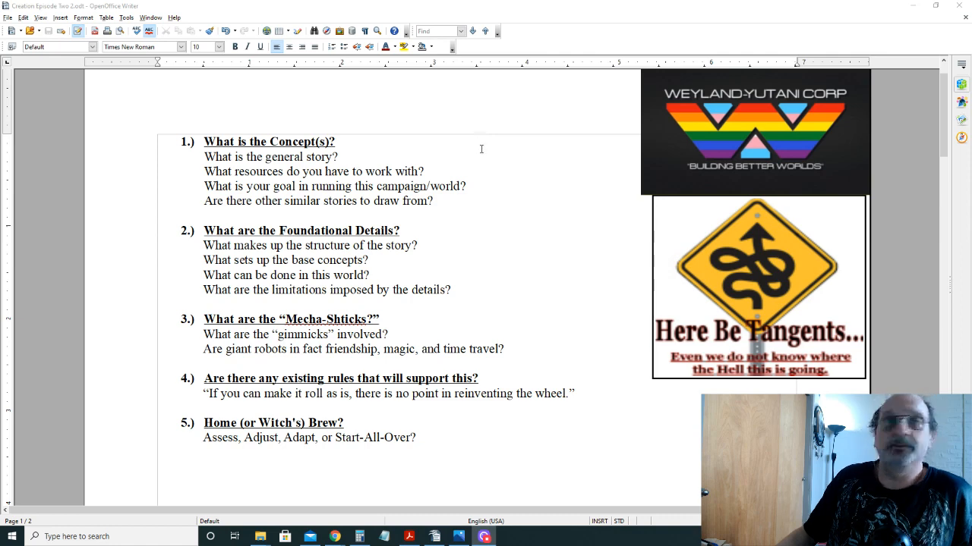
pyautogui.moveTo(590, 164)
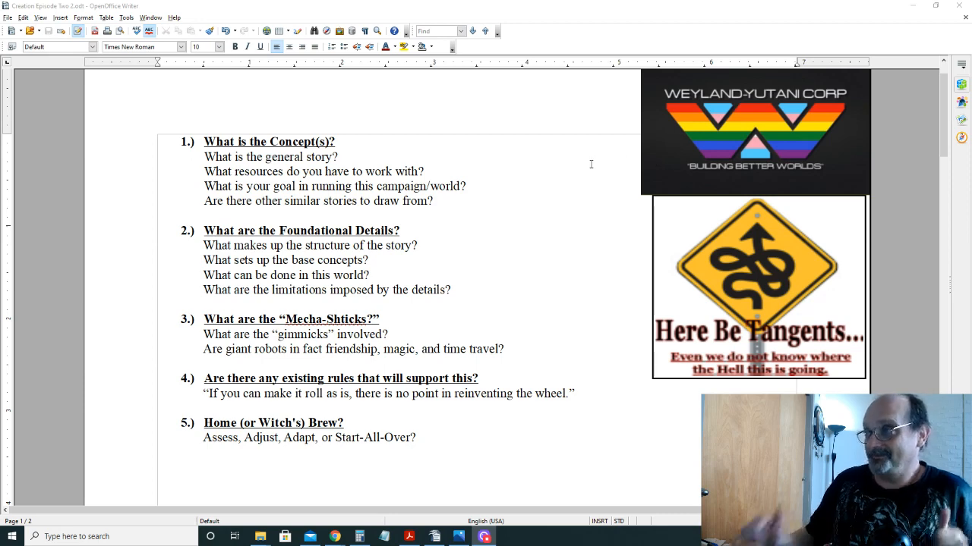
pyautogui.moveTo(521, 151)
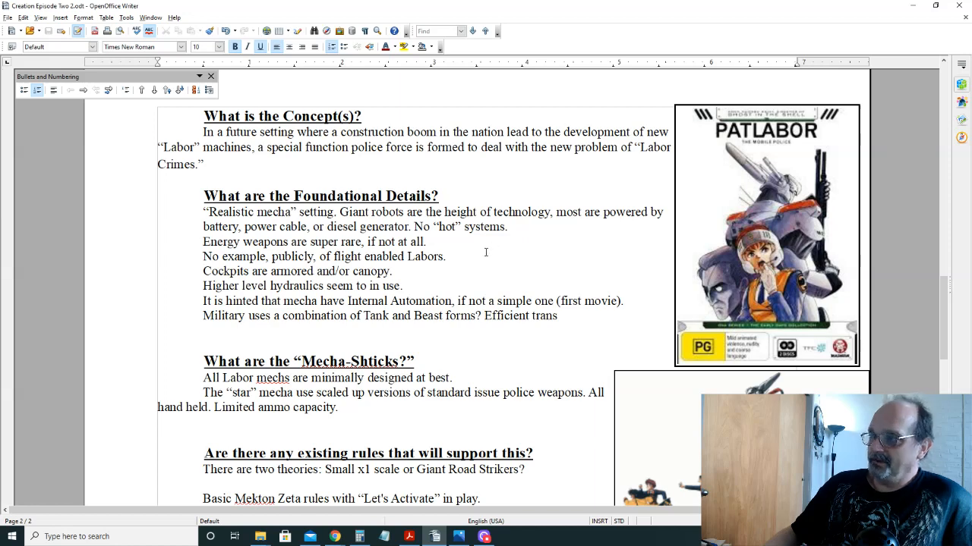
pyautogui.moveTo(484, 252)
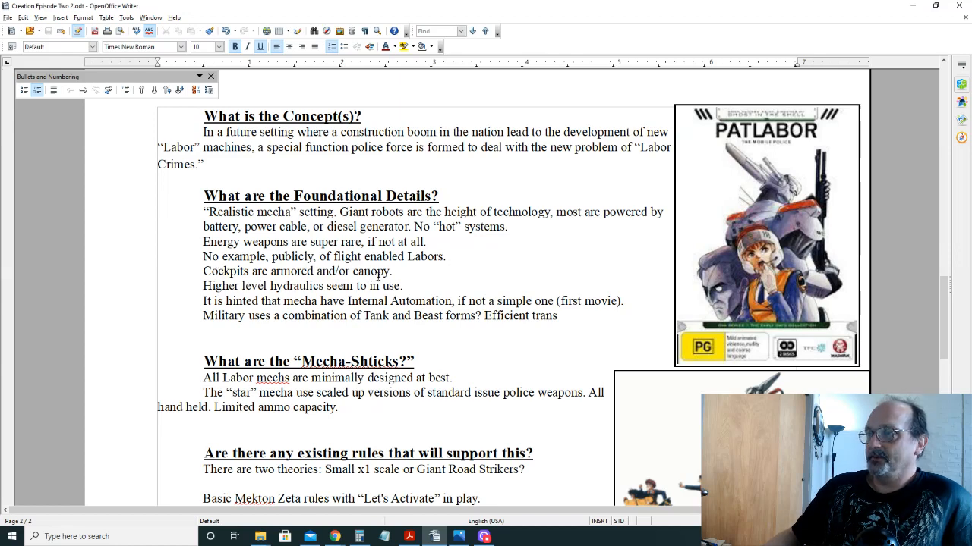
pyautogui.moveTo(774, 189)
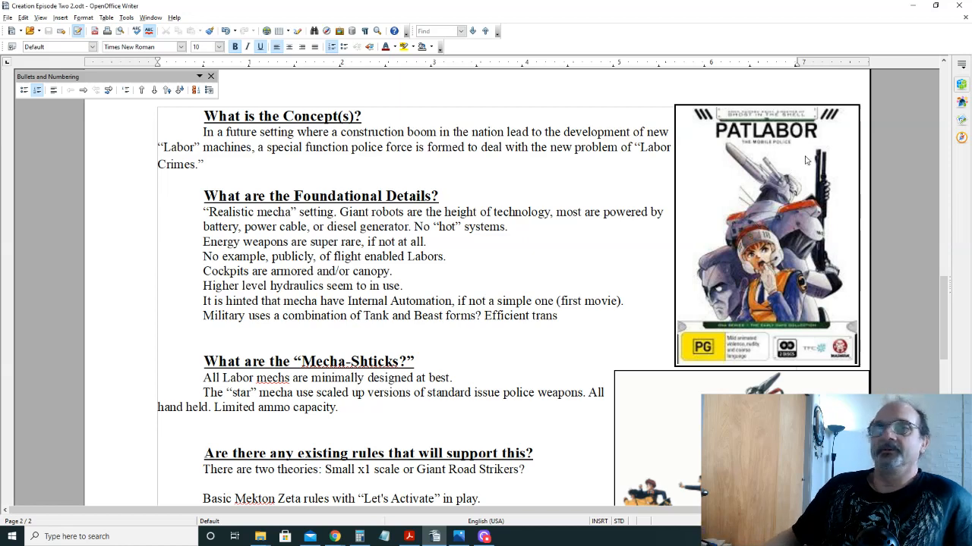
pyautogui.scroll(-3)
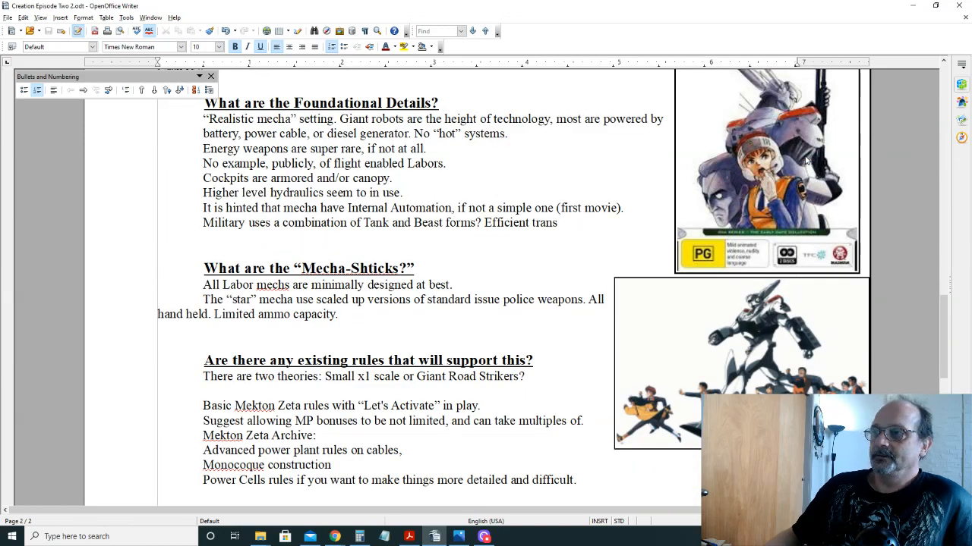
pyautogui.scroll(-3)
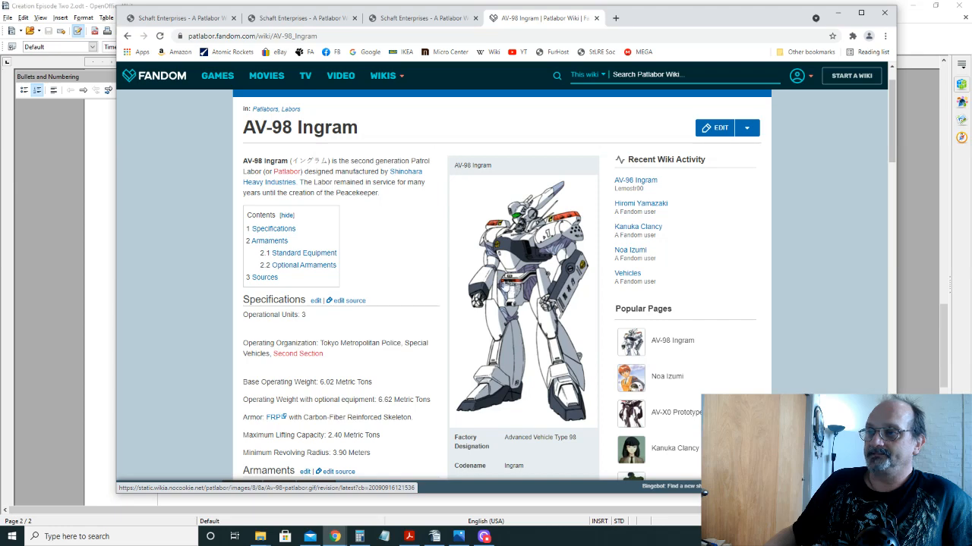
pyautogui.scroll(-3)
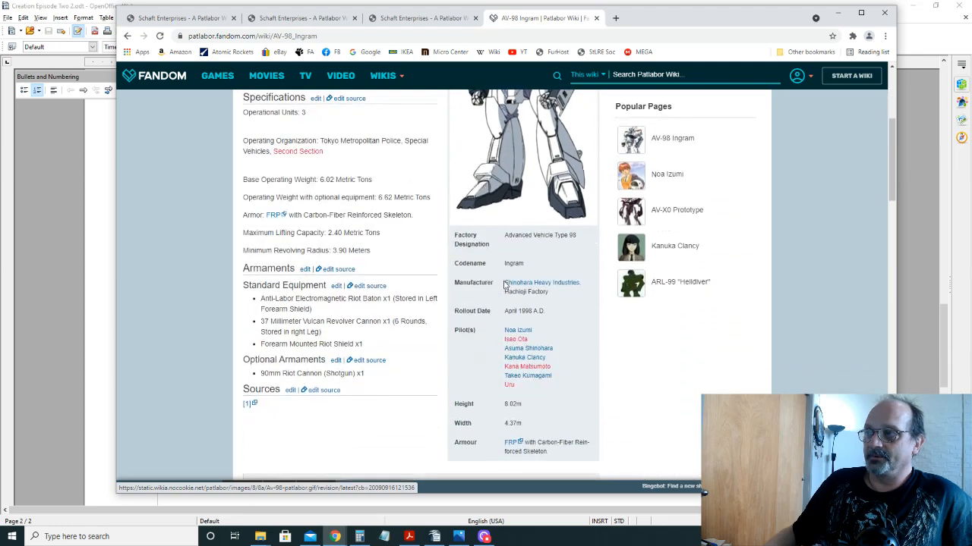
pyautogui.scroll(-3)
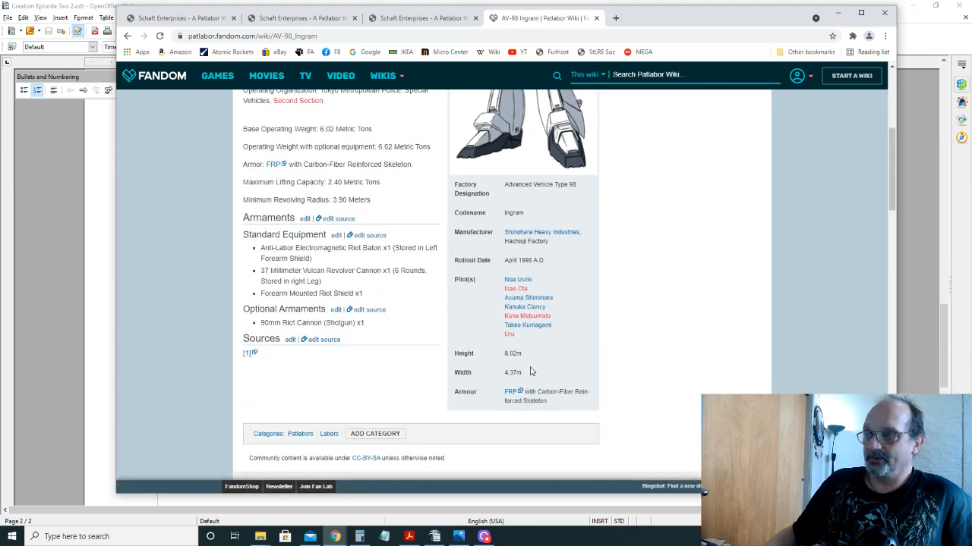
pyautogui.moveTo(508, 391)
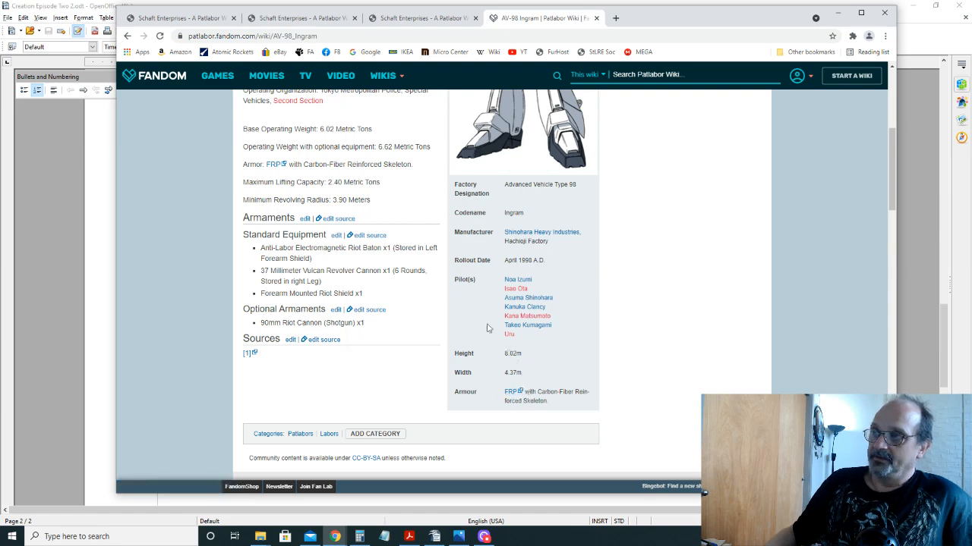
pyautogui.moveTo(547, 361)
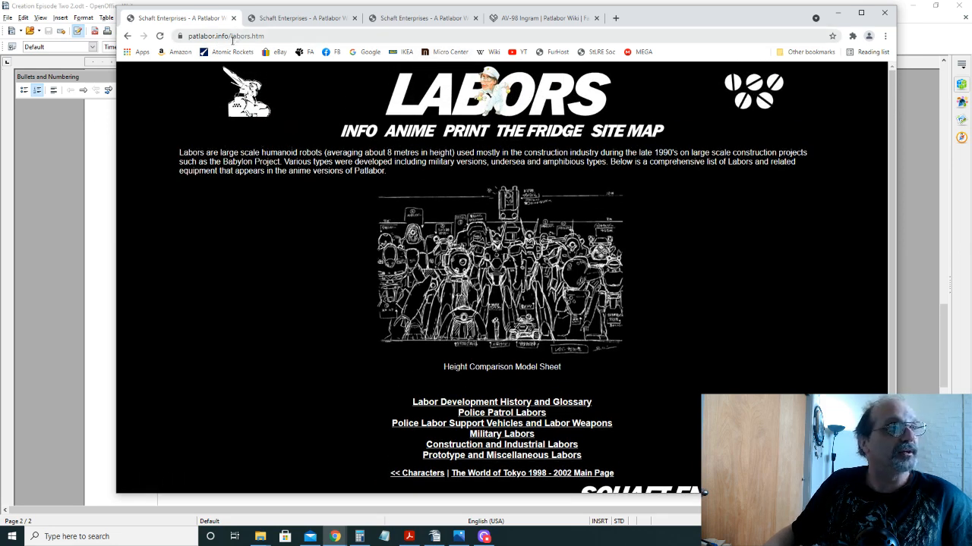
pyautogui.moveTo(320, 135)
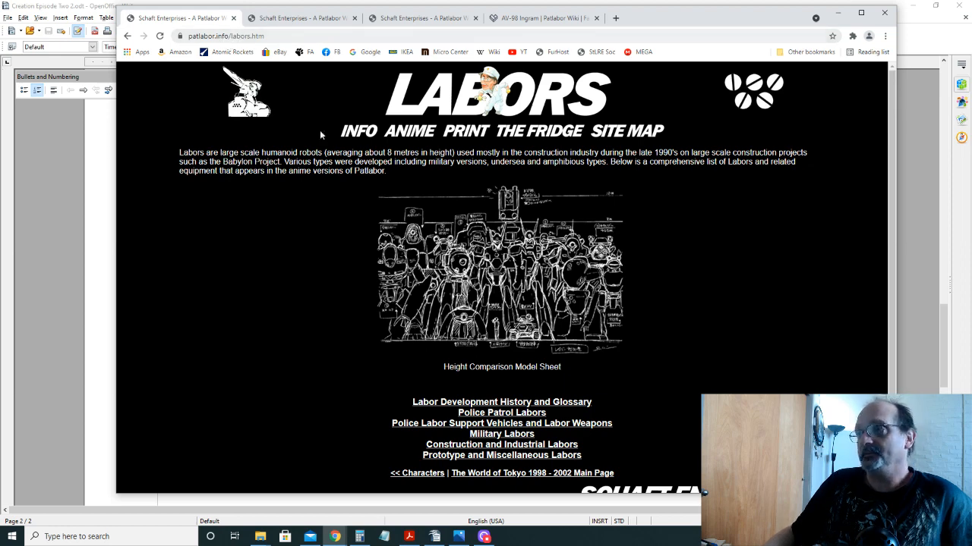
pyautogui.moveTo(384, 227)
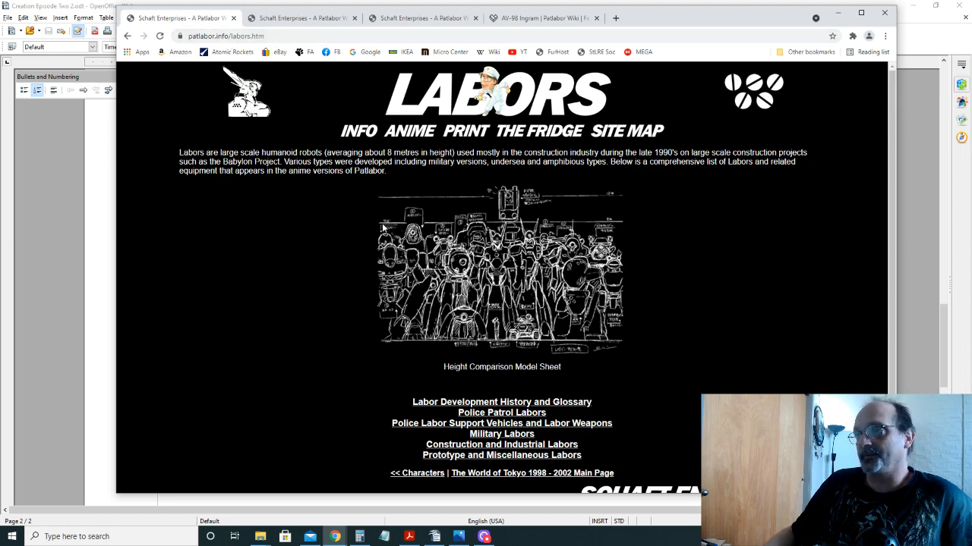
# Step: Scroll the patlabor.info Labors page down to its height comparison sheet and category links
pyautogui.scroll(-3)
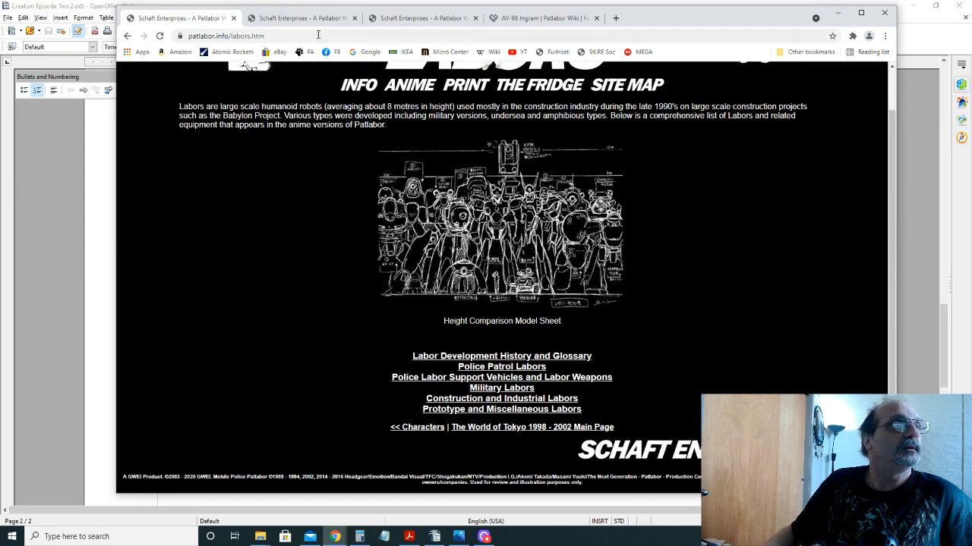
pyautogui.click(501, 398)
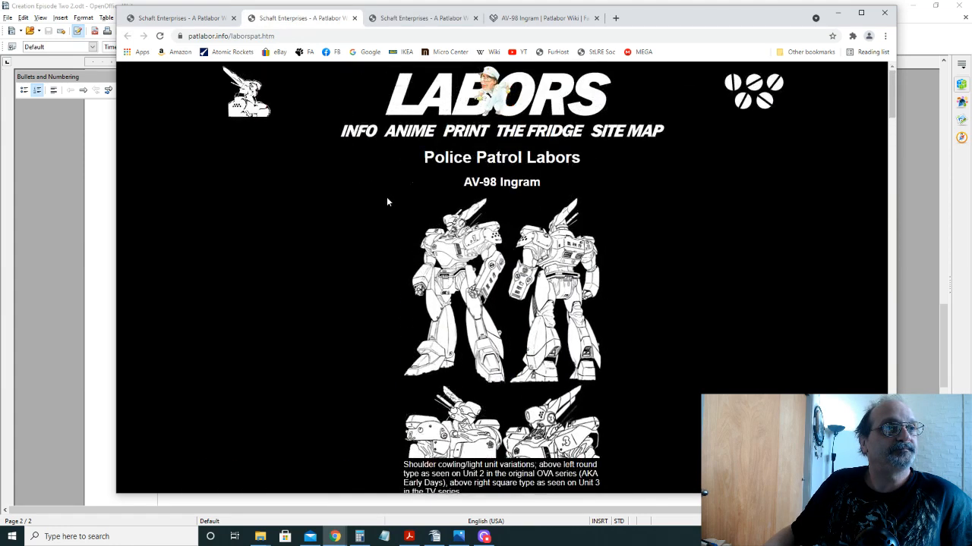
pyautogui.scroll(-3)
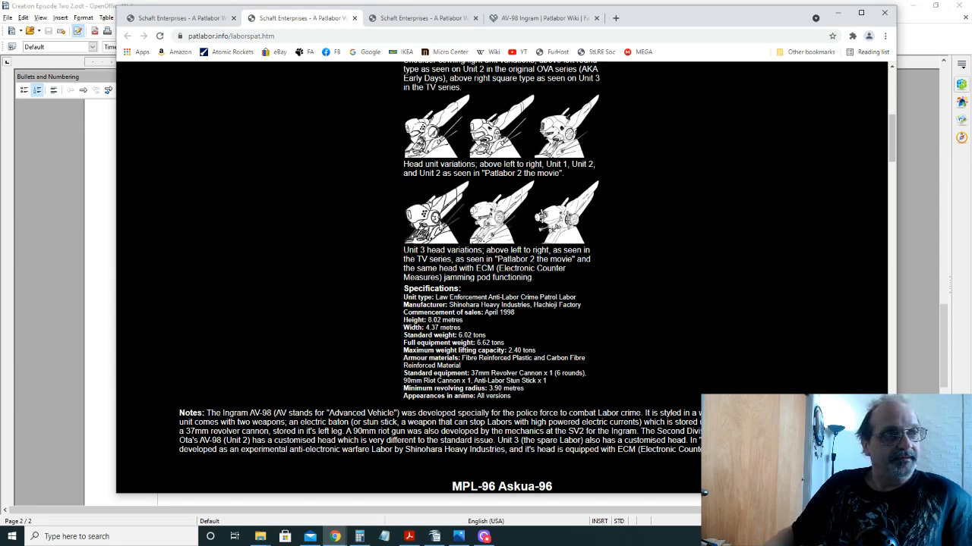
pyautogui.scroll(-3)
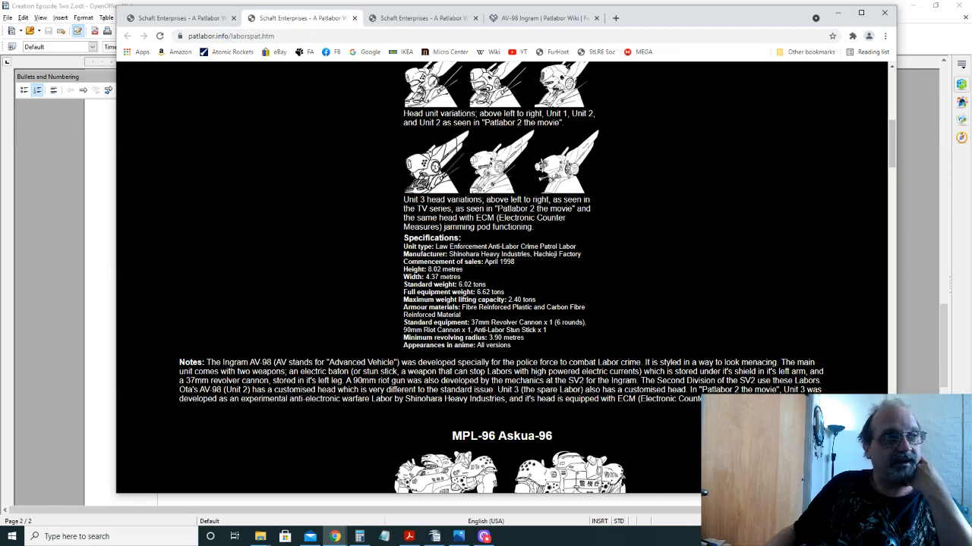
pyautogui.moveTo(465, 273)
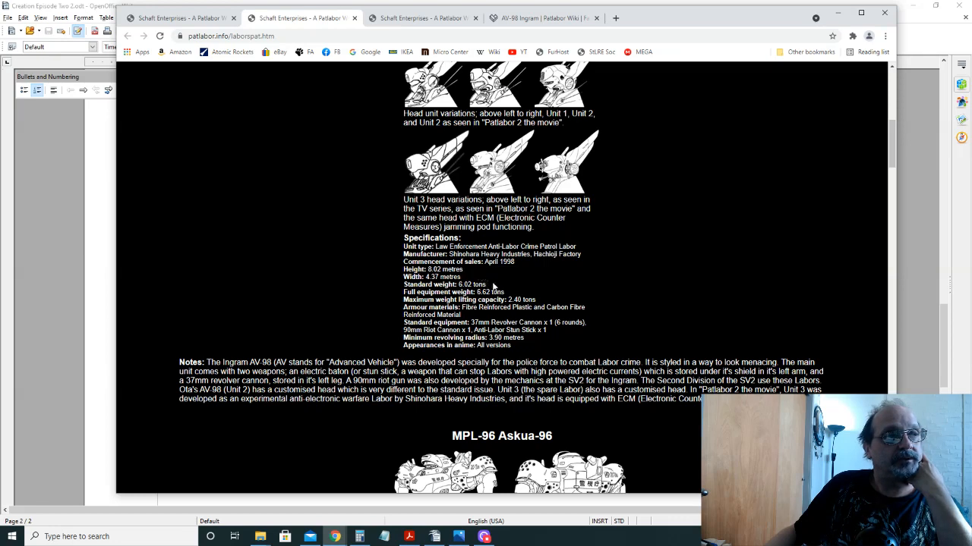
pyautogui.moveTo(488, 292)
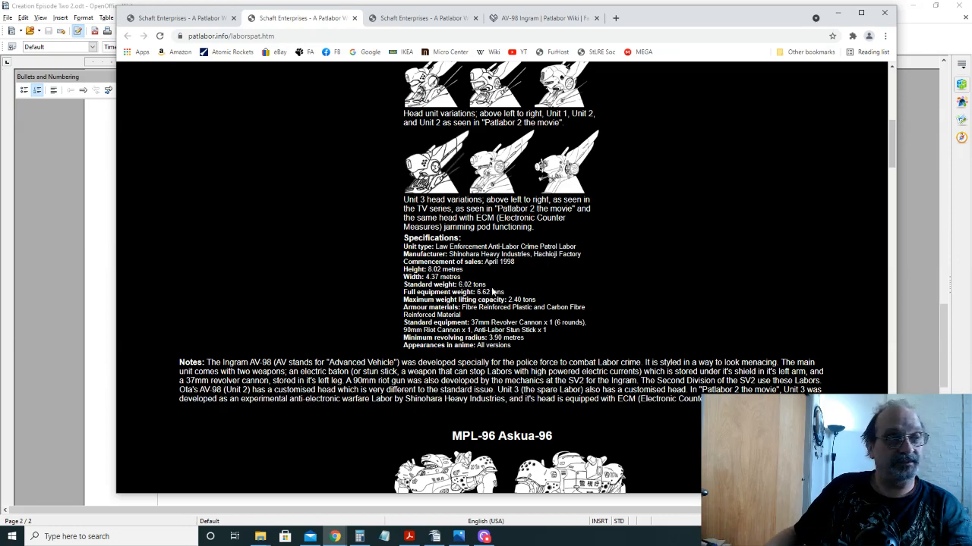
pyautogui.moveTo(544, 267)
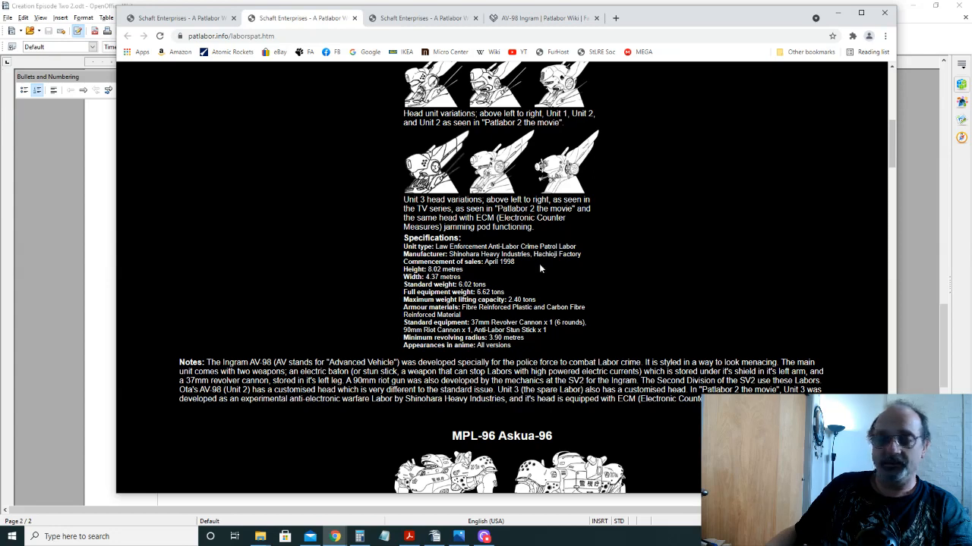
pyautogui.moveTo(496, 275)
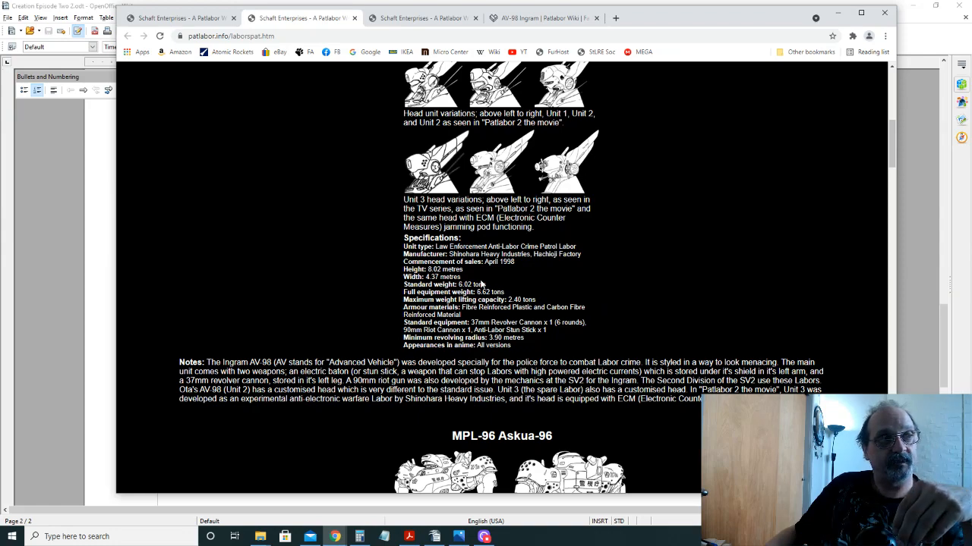
# Step: Scroll past the MPL-96, AV-X0 and MPL-97S patrol Labor entries
pyautogui.scroll(-3)
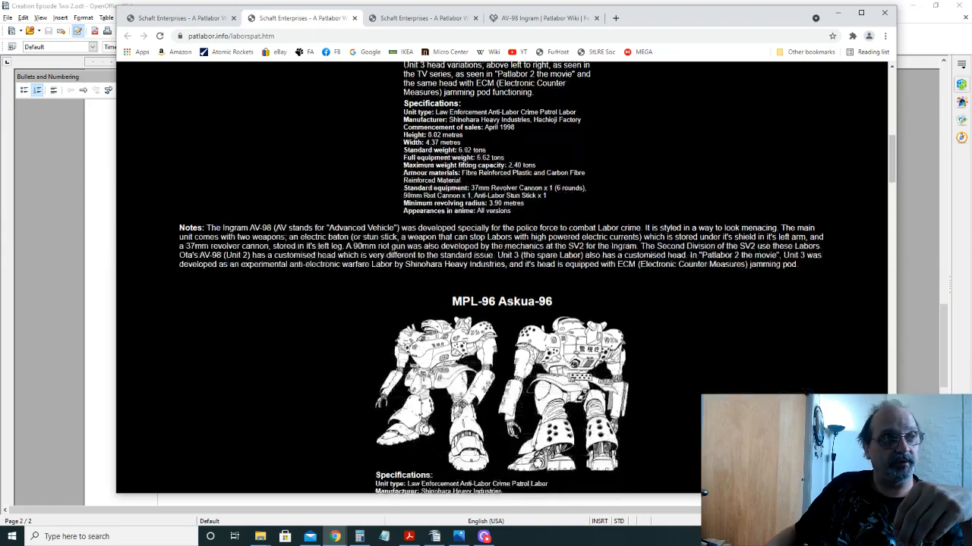
pyautogui.scroll(-3)
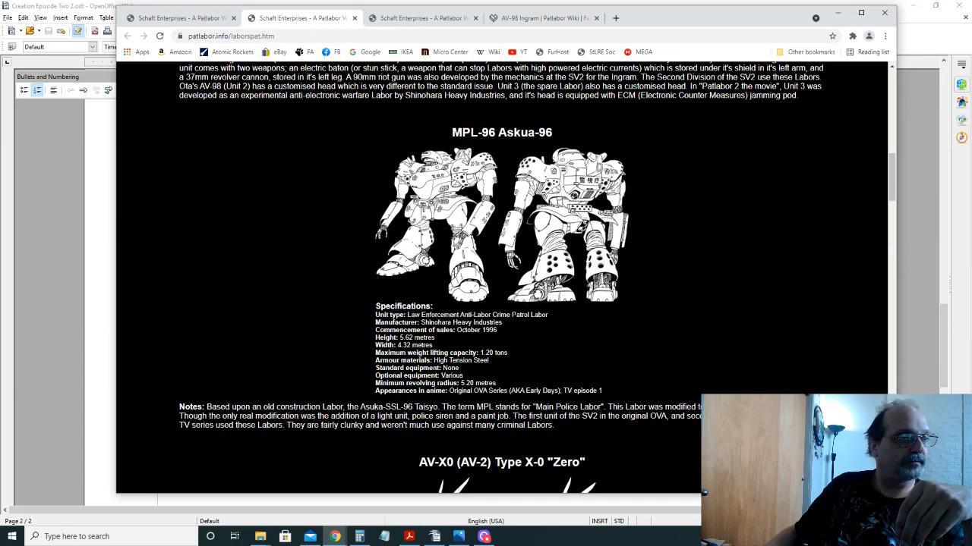
pyautogui.scroll(-3)
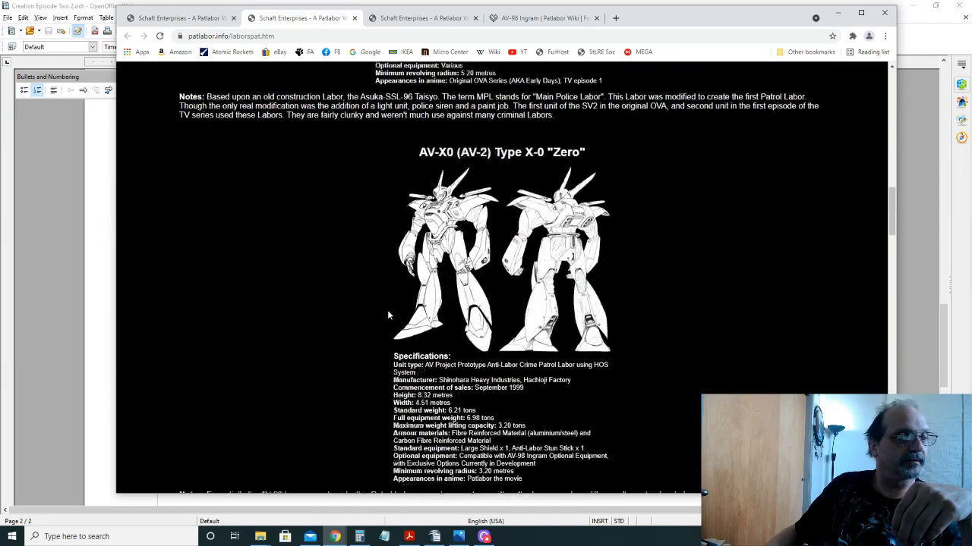
pyautogui.scroll(-3)
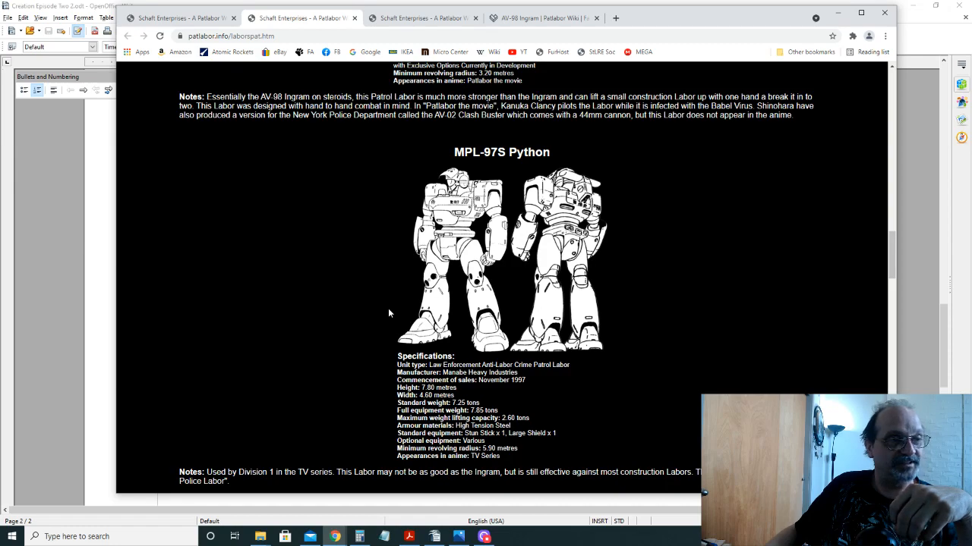
pyautogui.scroll(-3)
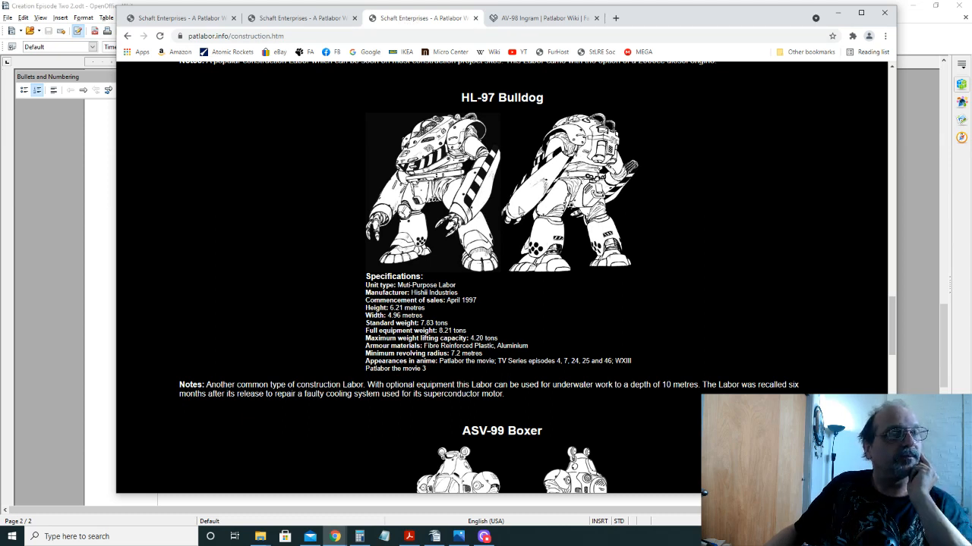
# Step: Read past the ASV-99 Boxer and ML-98 Celkee-H10 to the M135 Frogman and footer
pyautogui.scroll(3)
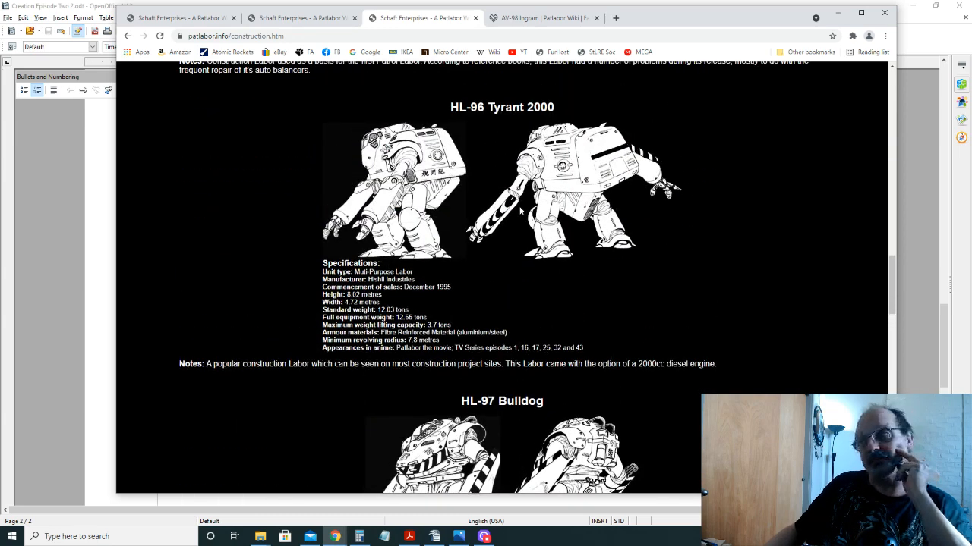
pyautogui.scroll(-3)
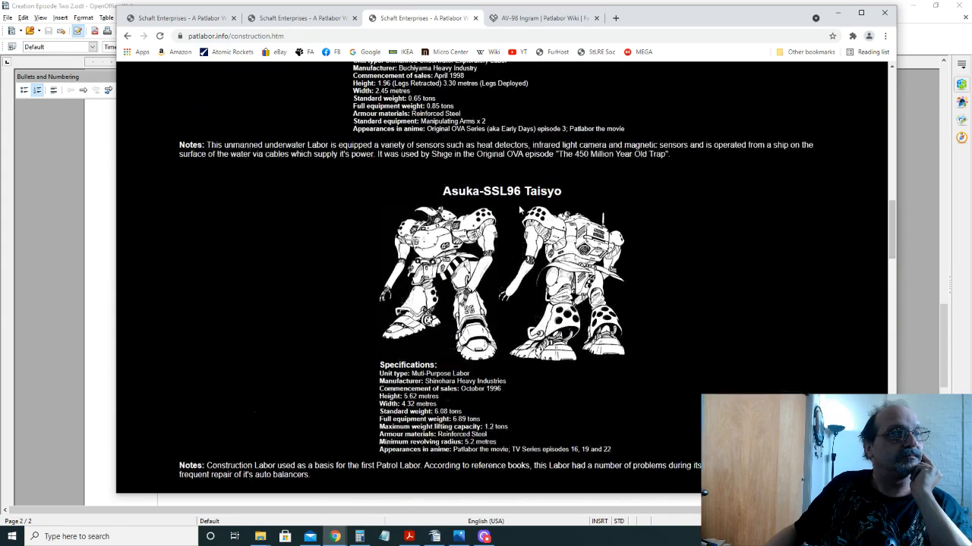
pyautogui.scroll(-3)
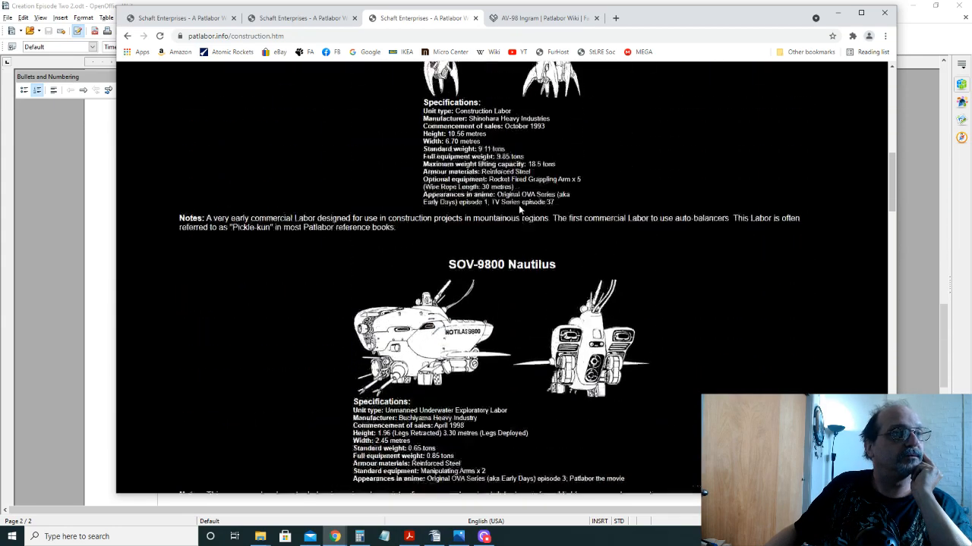
pyautogui.scroll(-3)
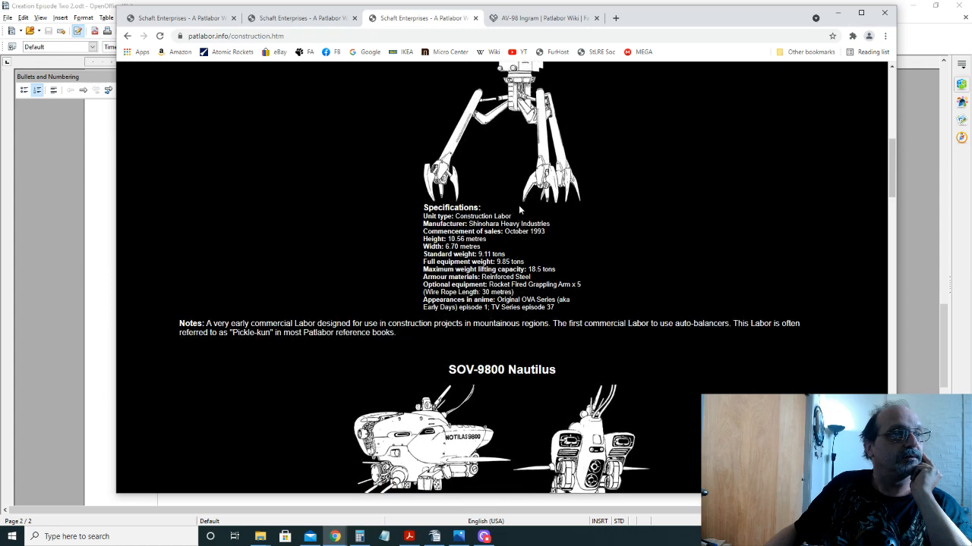
pyautogui.scroll(3)
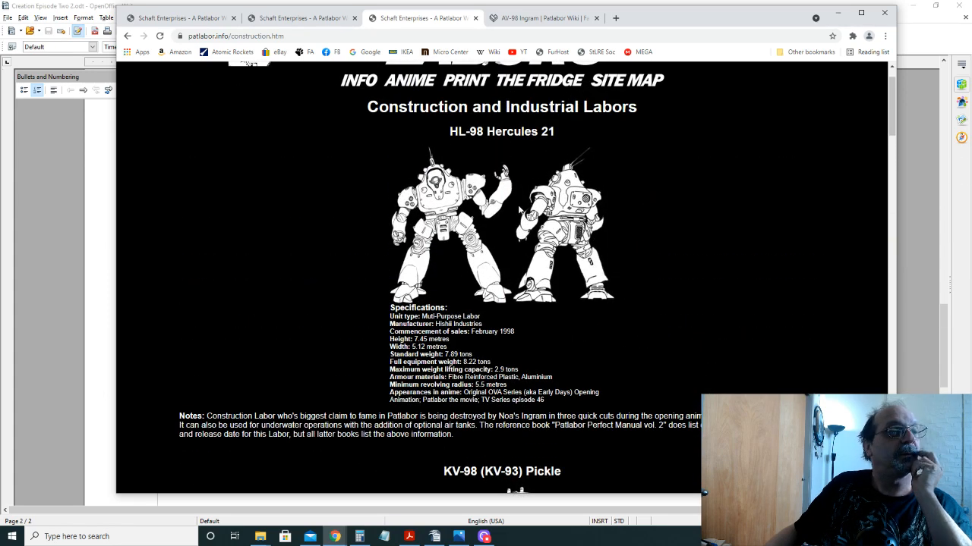
pyautogui.scroll(-3)
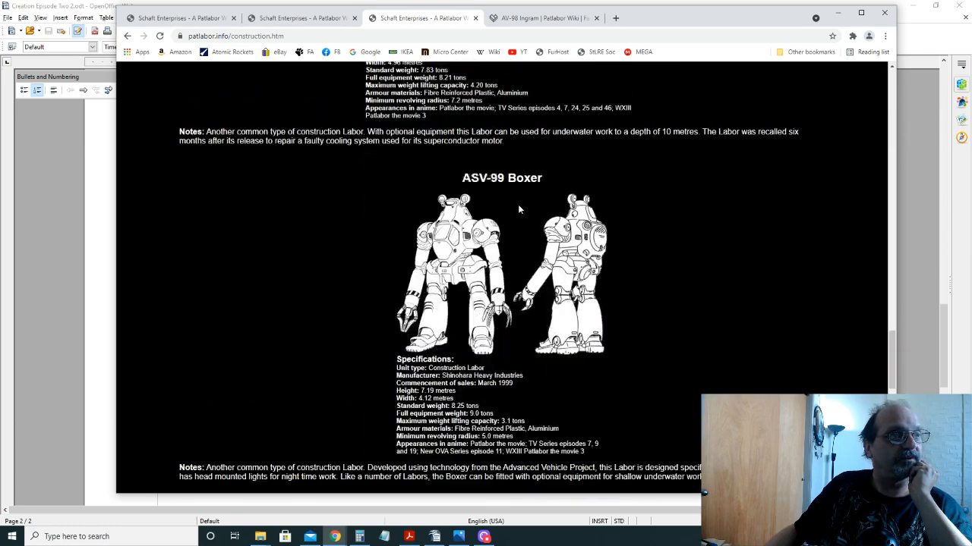
pyautogui.scroll(-3)
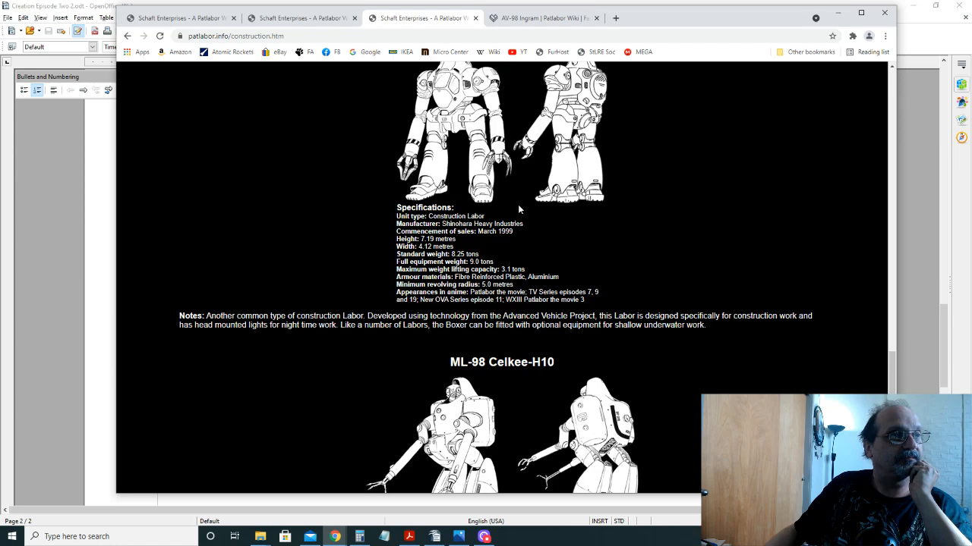
pyautogui.scroll(-3)
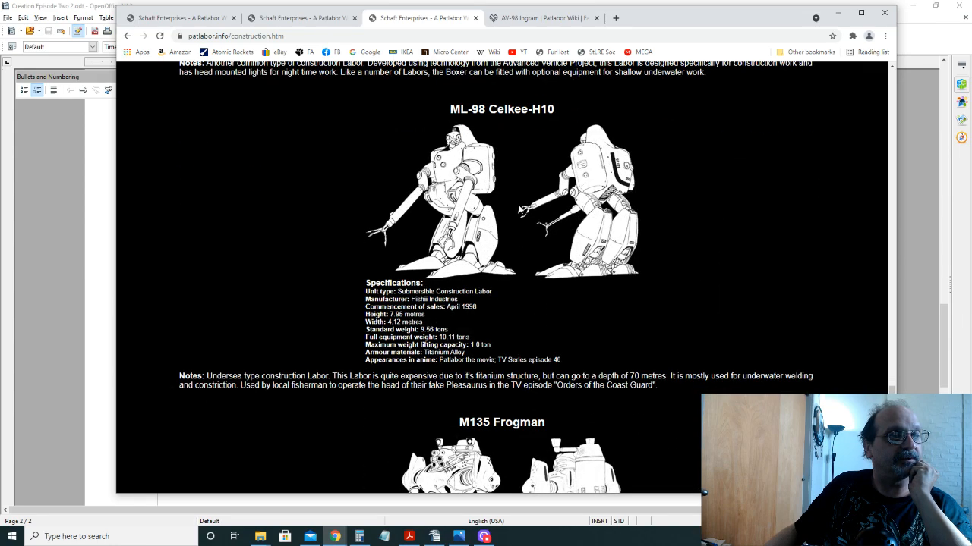
pyautogui.scroll(-3)
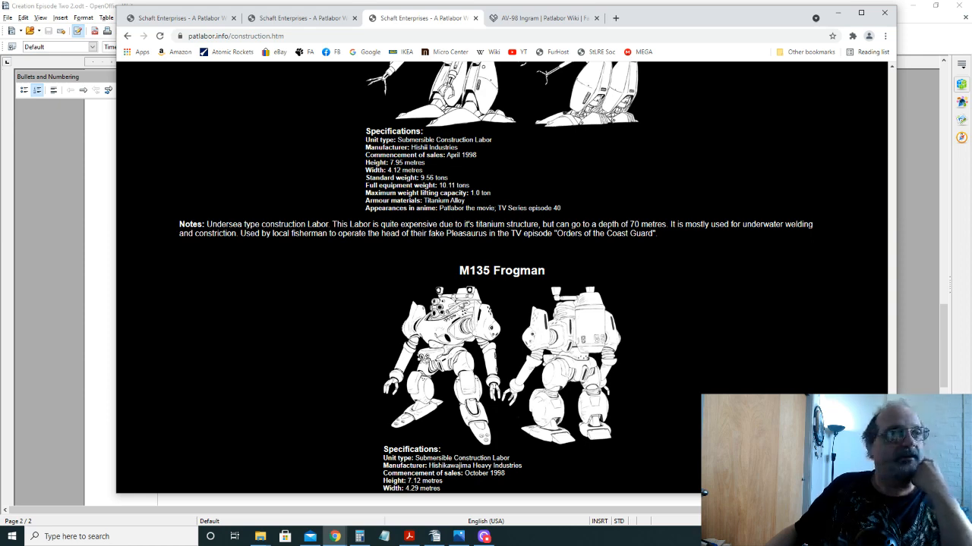
pyautogui.scroll(-3)
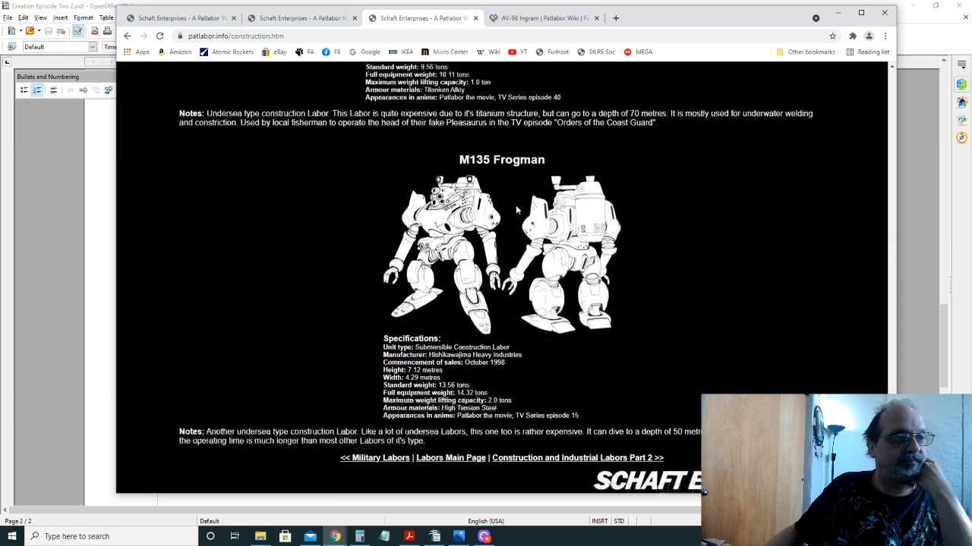
pyautogui.scroll(-3)
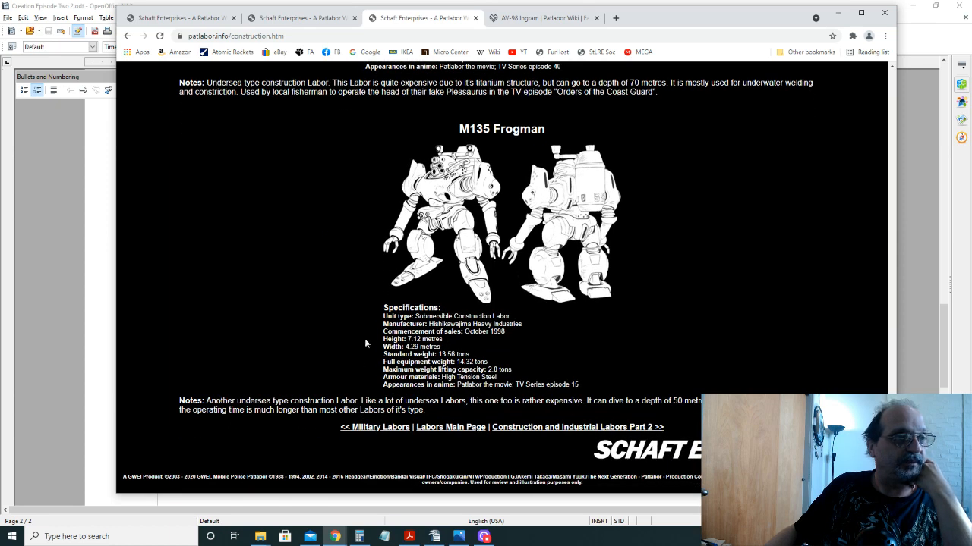
pyautogui.moveTo(537, 393)
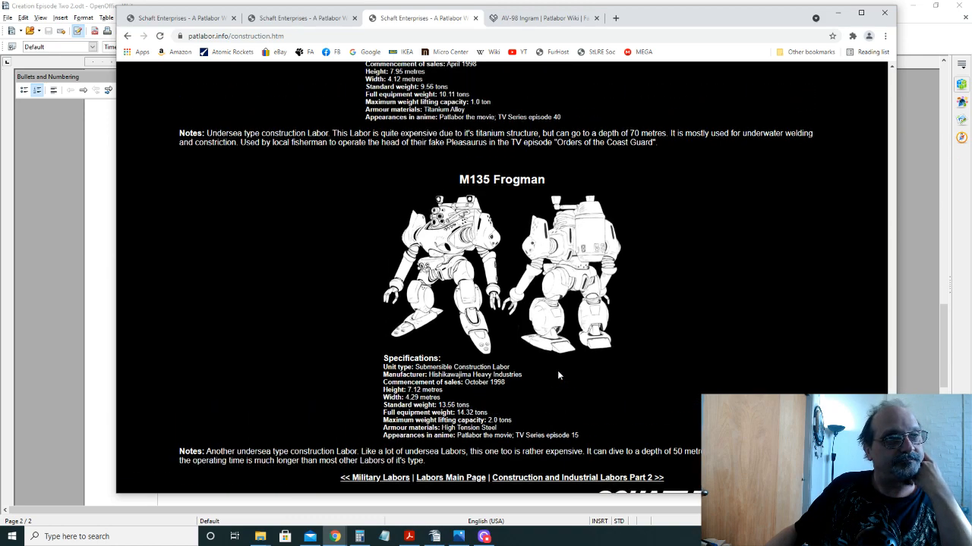
# Step: Settle on the HL-97 Bulldog specifications and notes, with the ASV-99 Boxer below
pyautogui.scroll(-3)
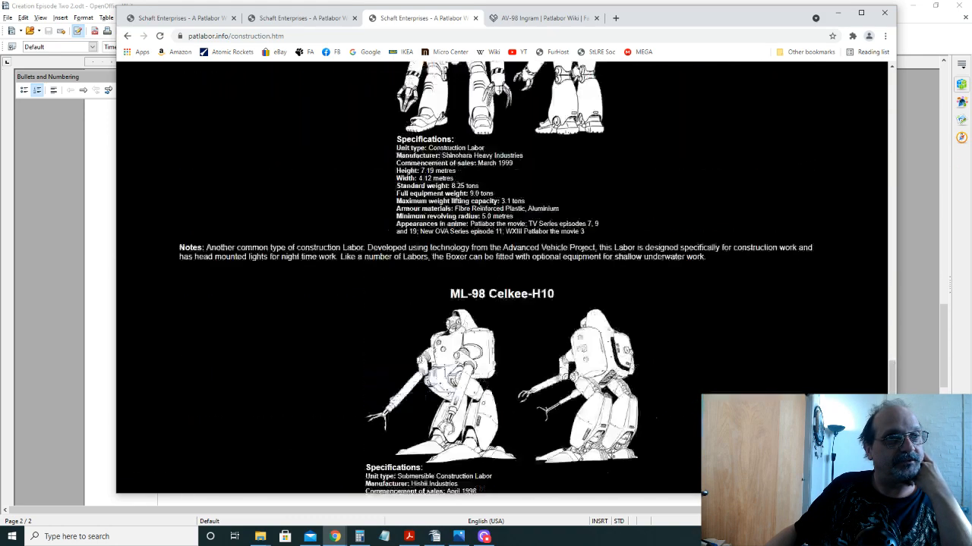
pyautogui.scroll(-3)
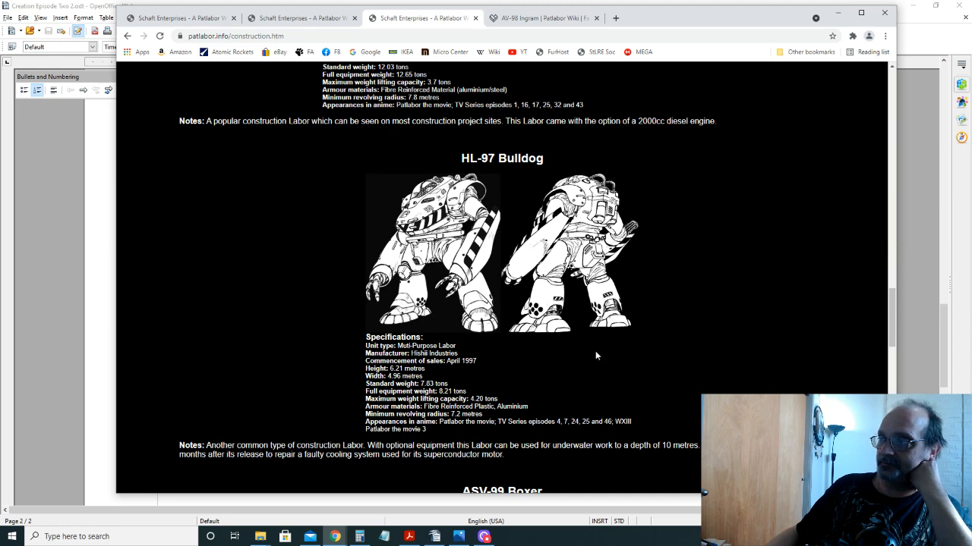
pyautogui.moveTo(586, 356)
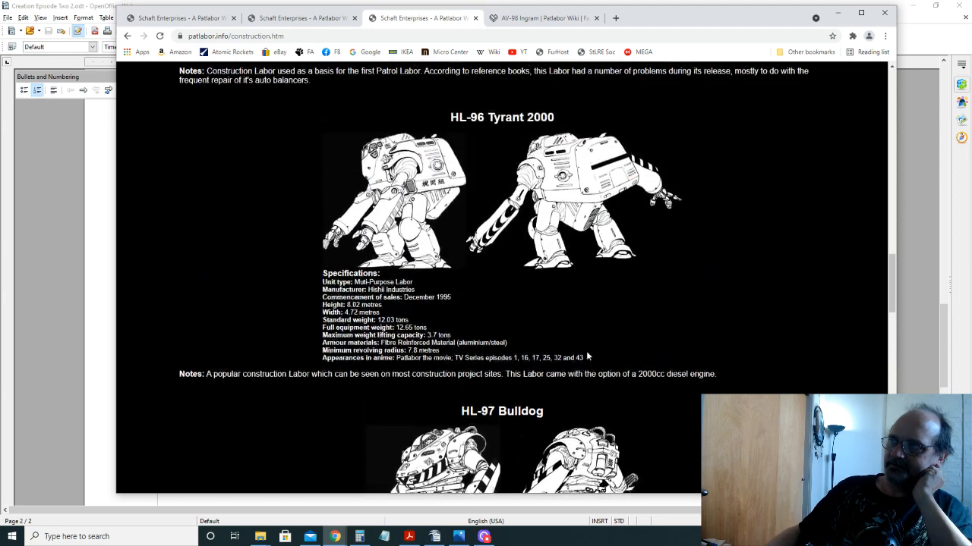
pyautogui.scroll(-3)
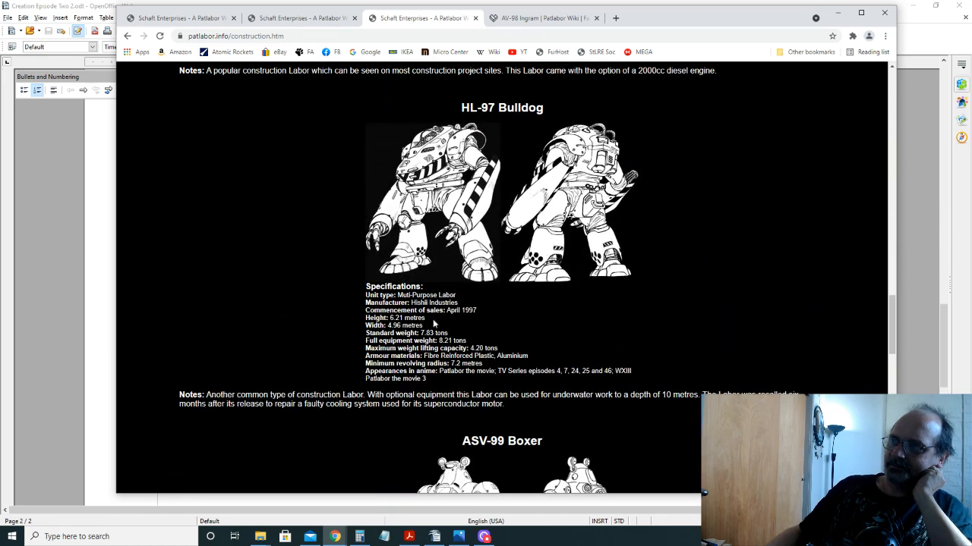
pyautogui.moveTo(435, 328)
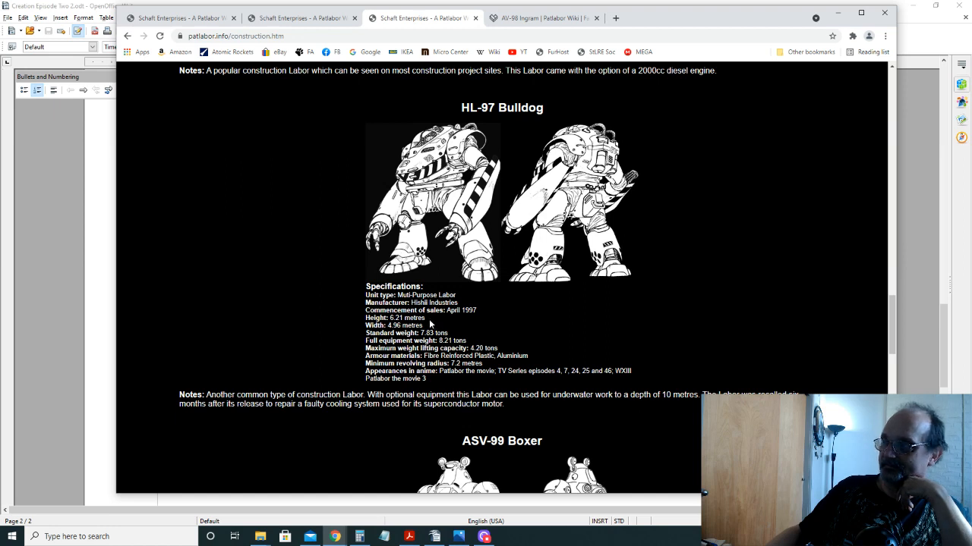
pyautogui.moveTo(430, 322)
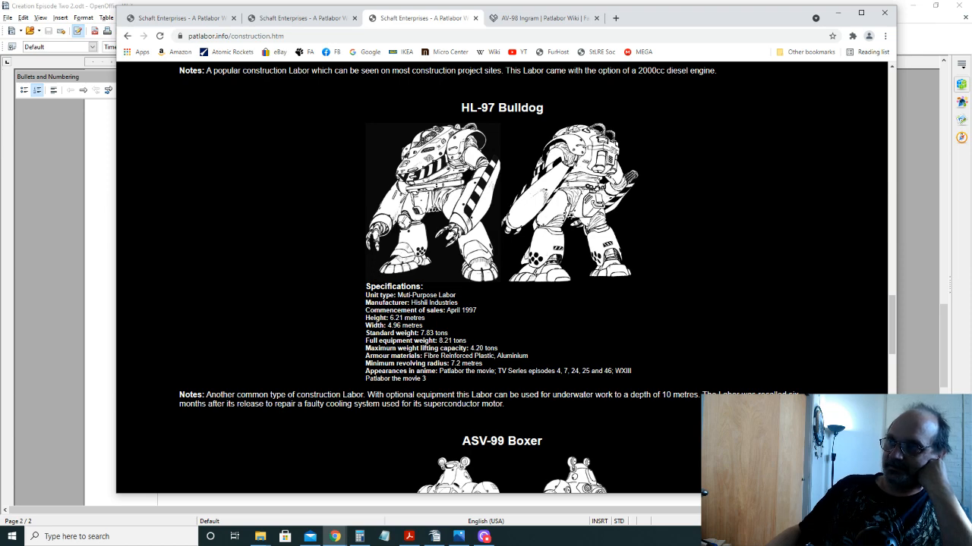
pyautogui.scroll(-3)
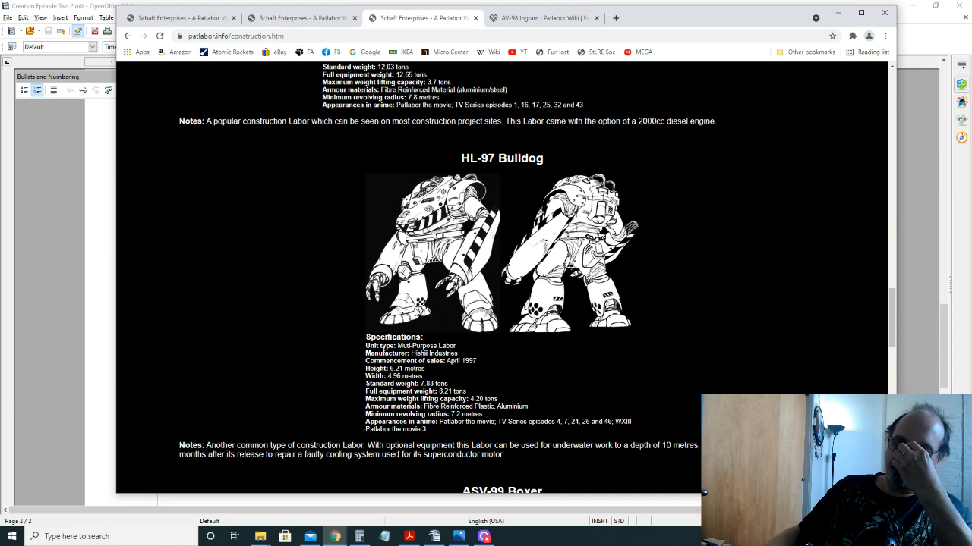
pyautogui.moveTo(416, 312)
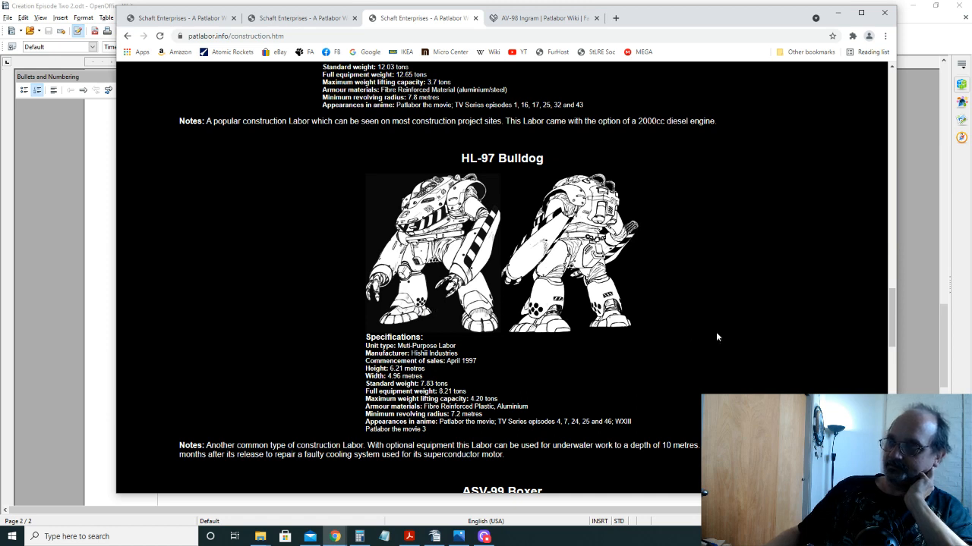
pyautogui.moveTo(531, 384)
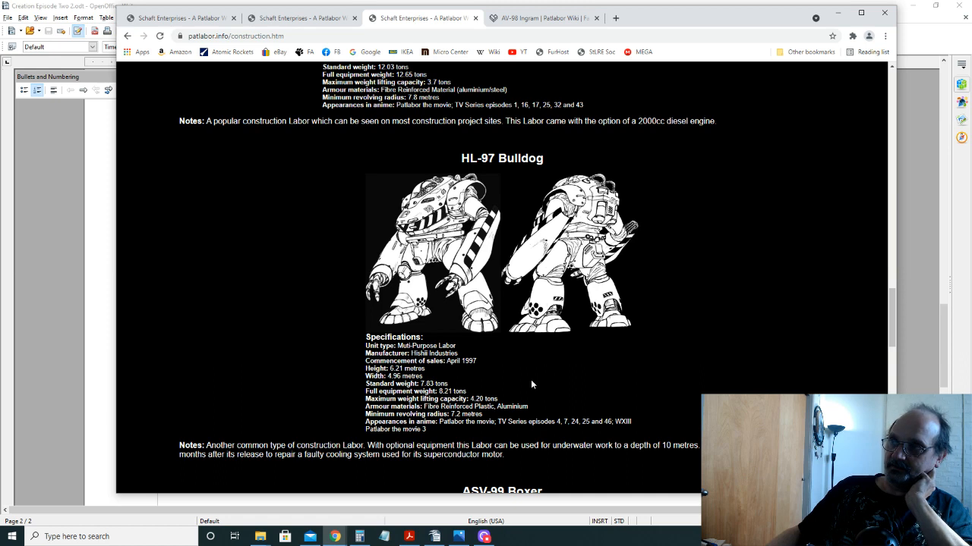
pyautogui.moveTo(527, 384)
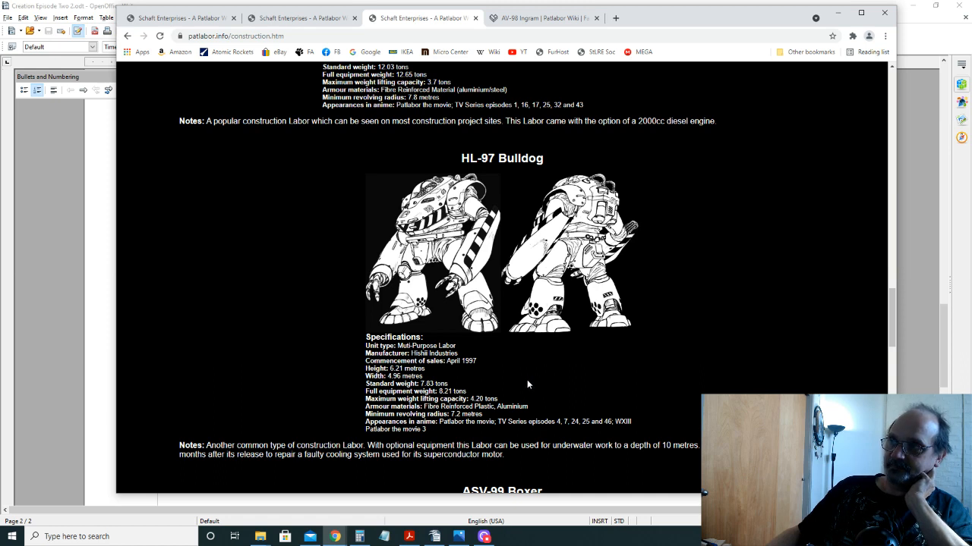
pyautogui.moveTo(523, 383)
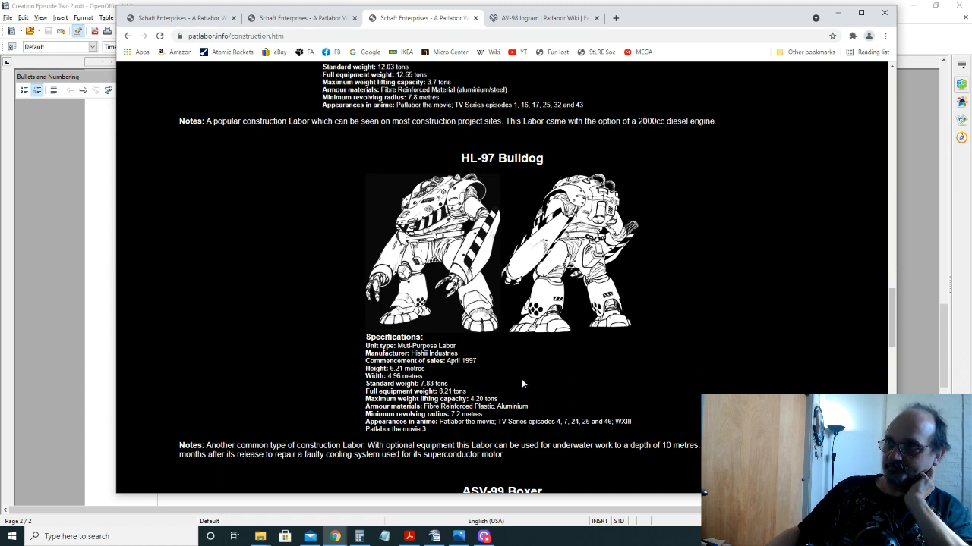
pyautogui.moveTo(508, 225)
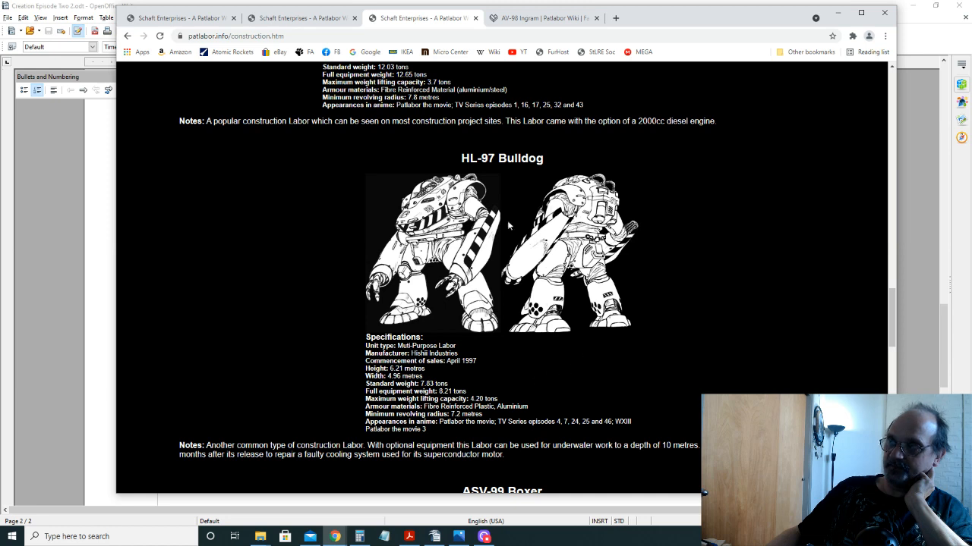
pyautogui.moveTo(527, 374)
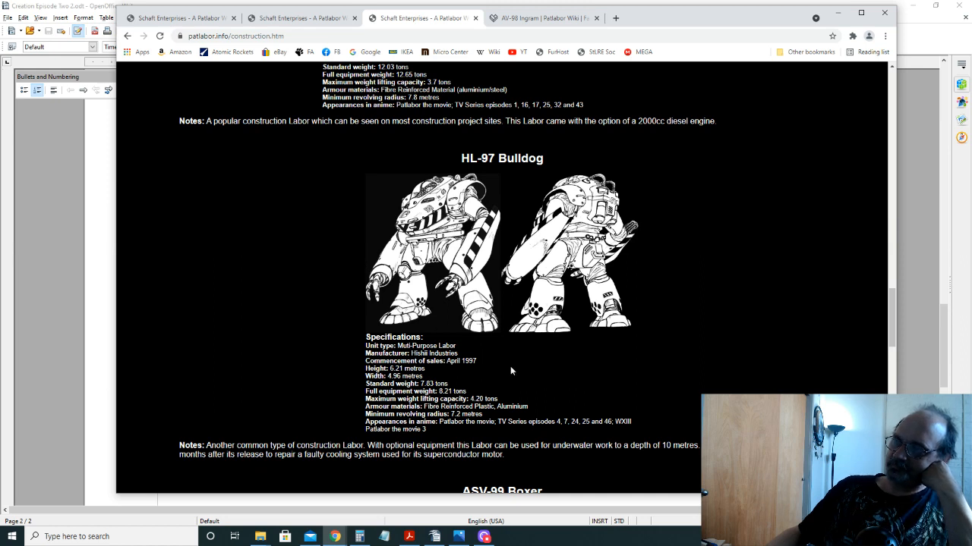
pyautogui.moveTo(503, 365)
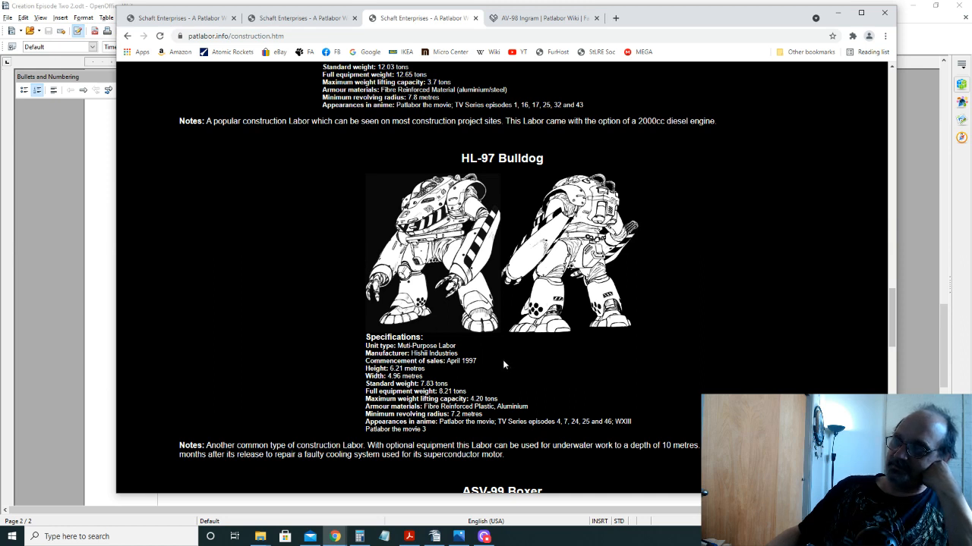
pyautogui.moveTo(499, 361)
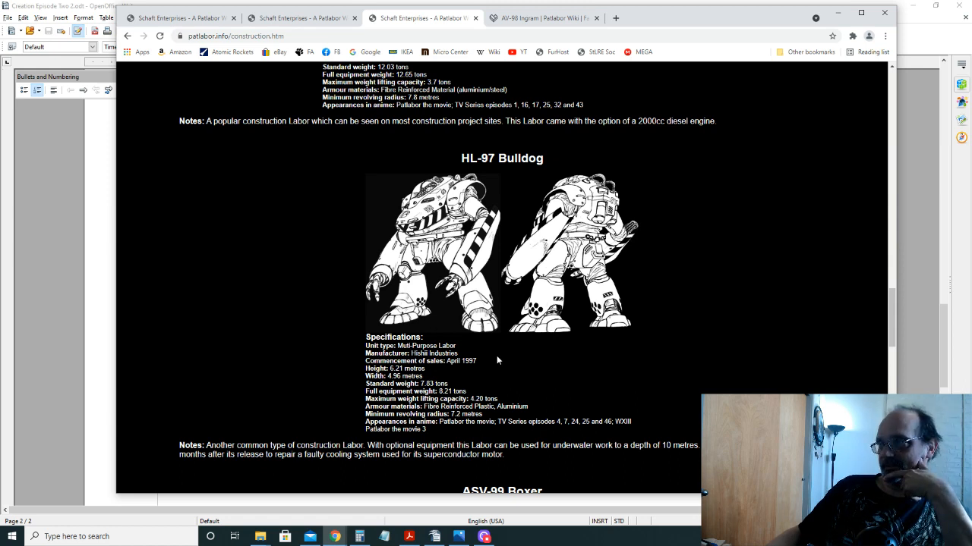
pyautogui.moveTo(493, 361)
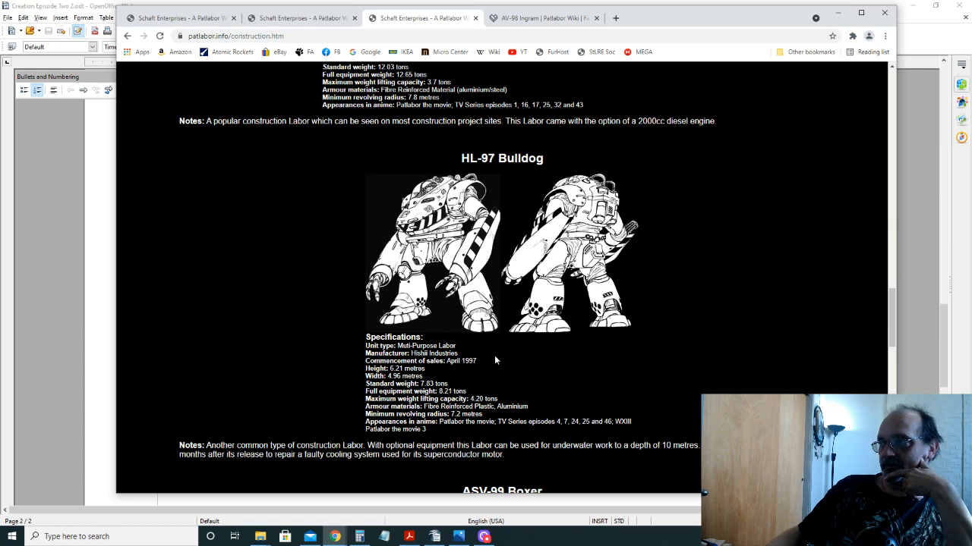
pyautogui.moveTo(489, 360)
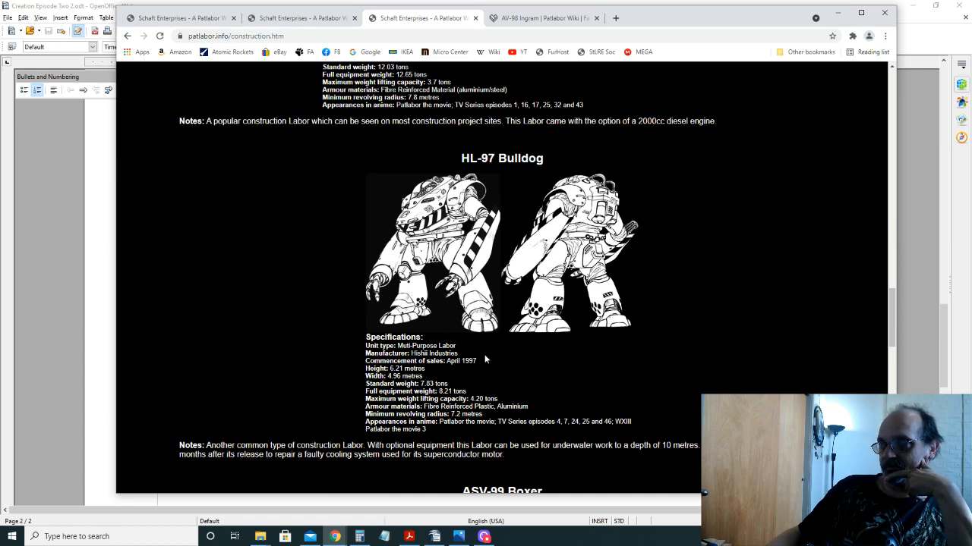
pyautogui.moveTo(478, 359)
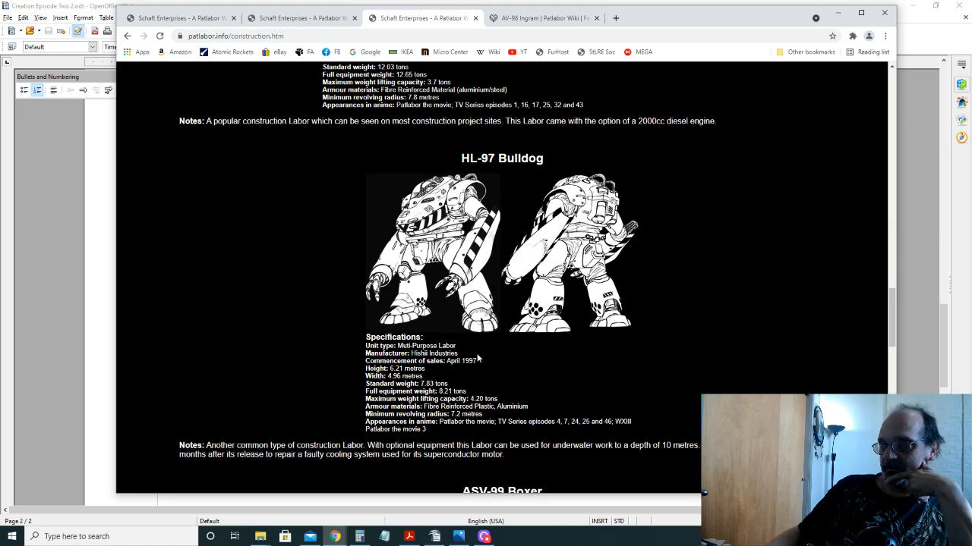
pyautogui.moveTo(478, 359)
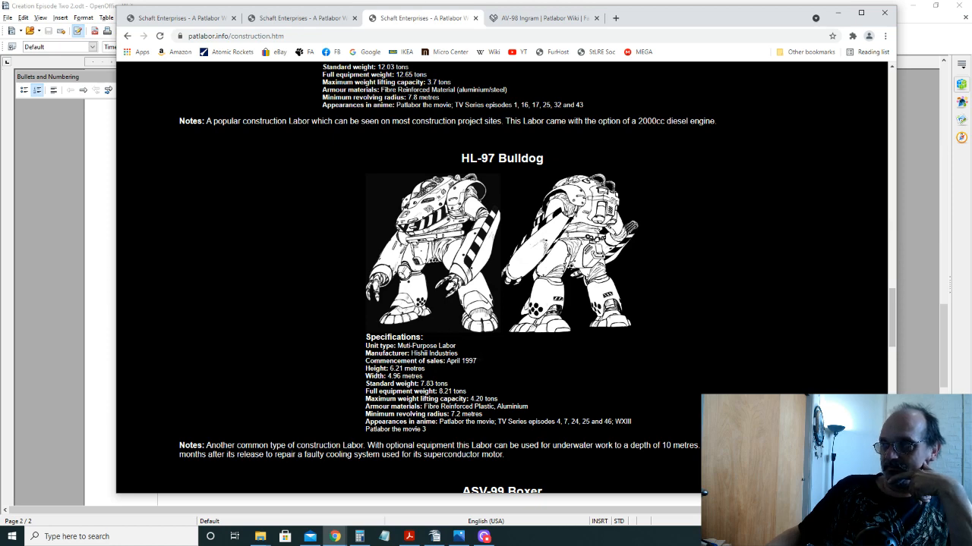
# Step: Scroll to the Asuka-SSL96 Taisyo entry above the HL-96 Tyrant 2000
pyautogui.scroll(3)
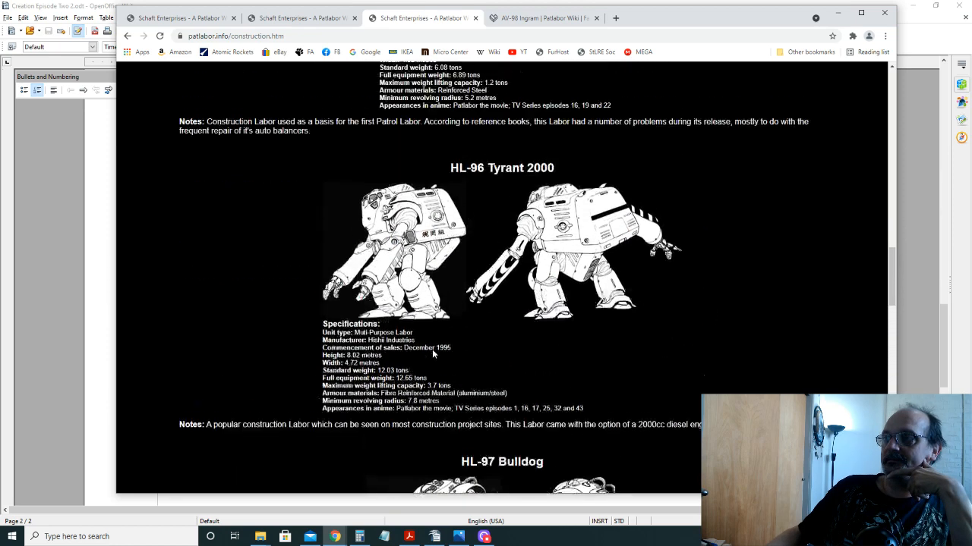
pyautogui.scroll(-3)
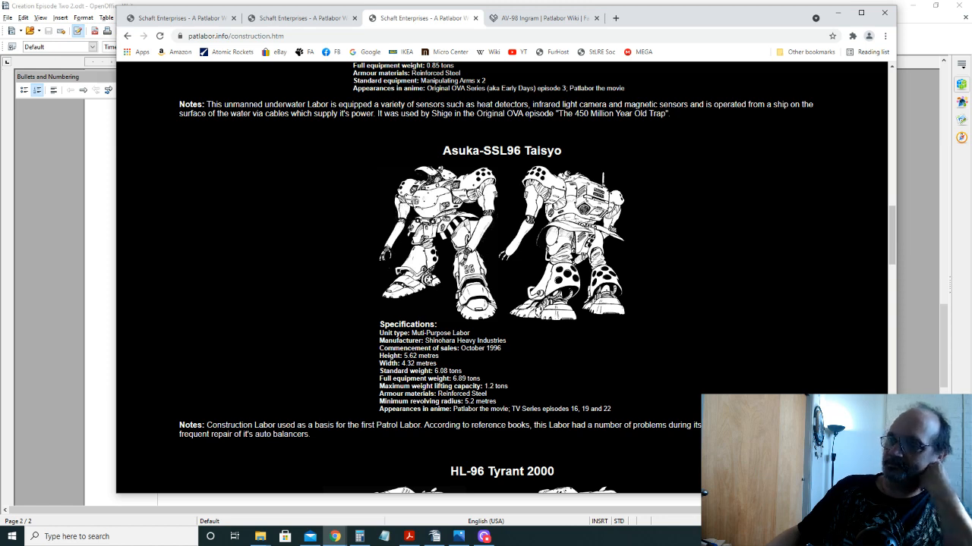
pyautogui.moveTo(459, 271)
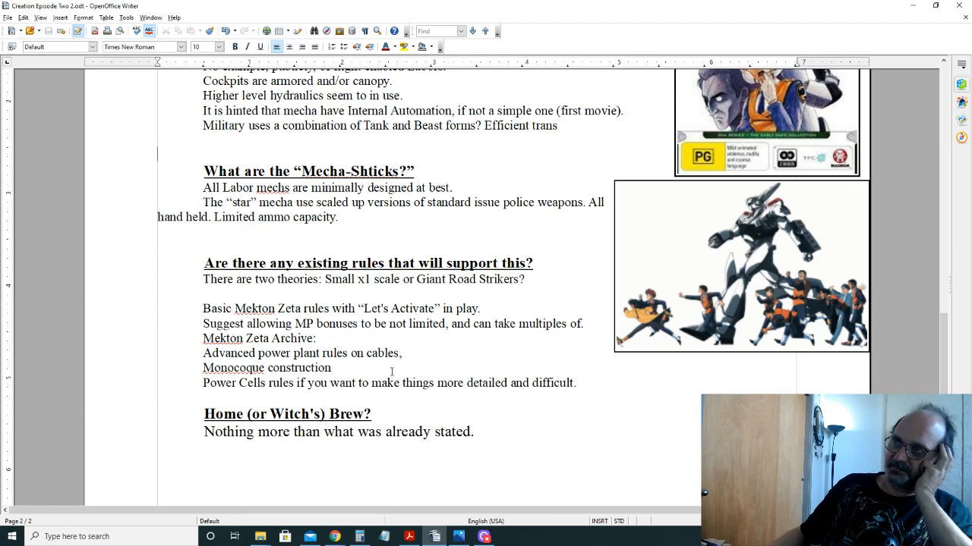
pyautogui.scroll(-3)
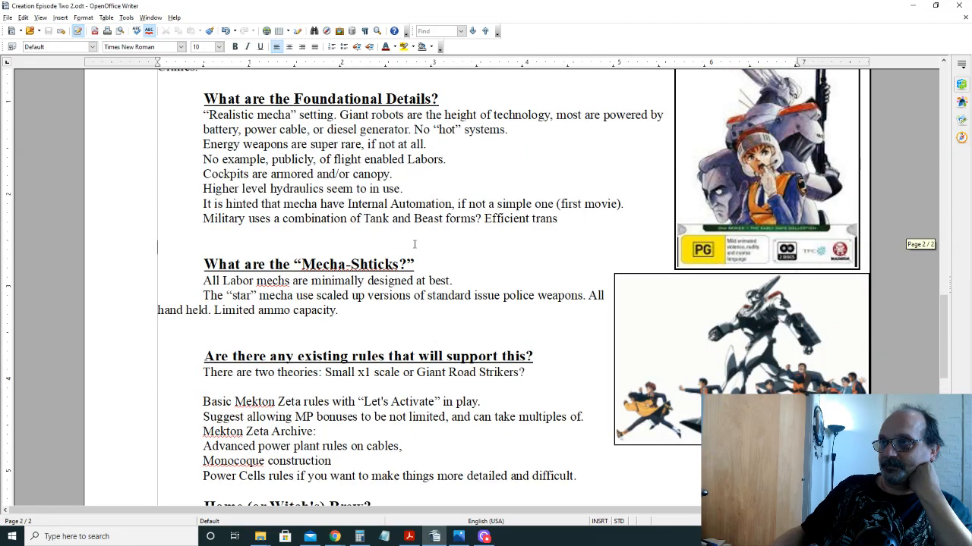
pyautogui.scroll(3)
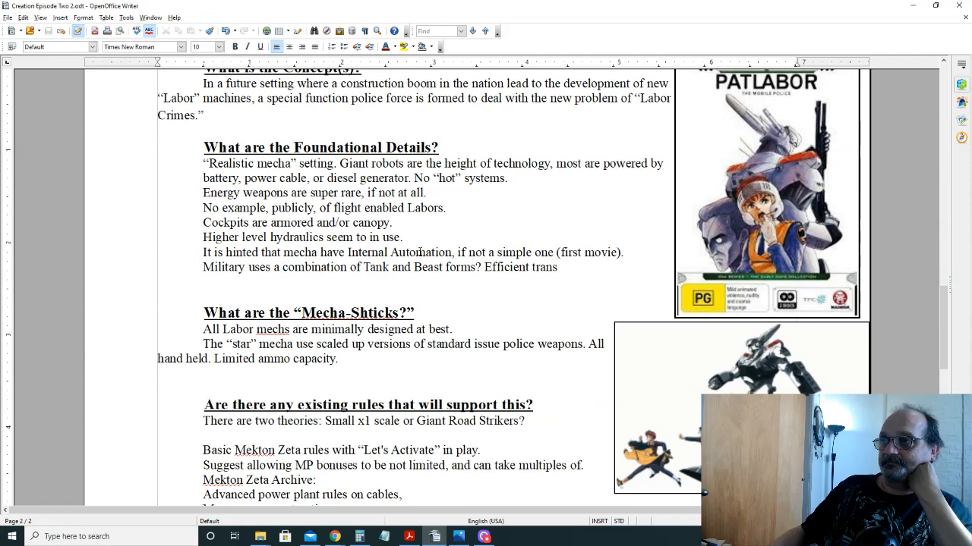
pyautogui.scroll(-3)
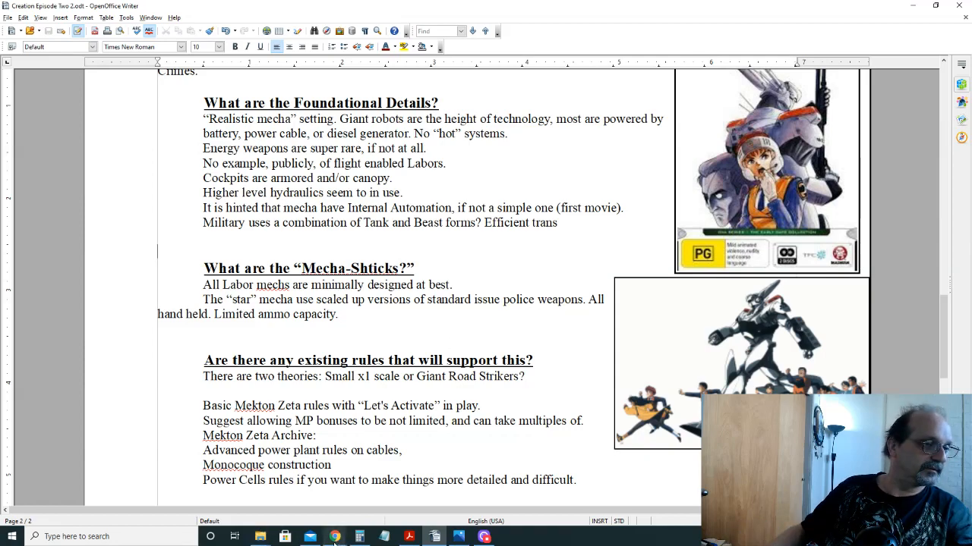
# Step: Switch to Chrome's States of Mind still of an Ingram fighting an orange Labor
pyautogui.click(334, 536)
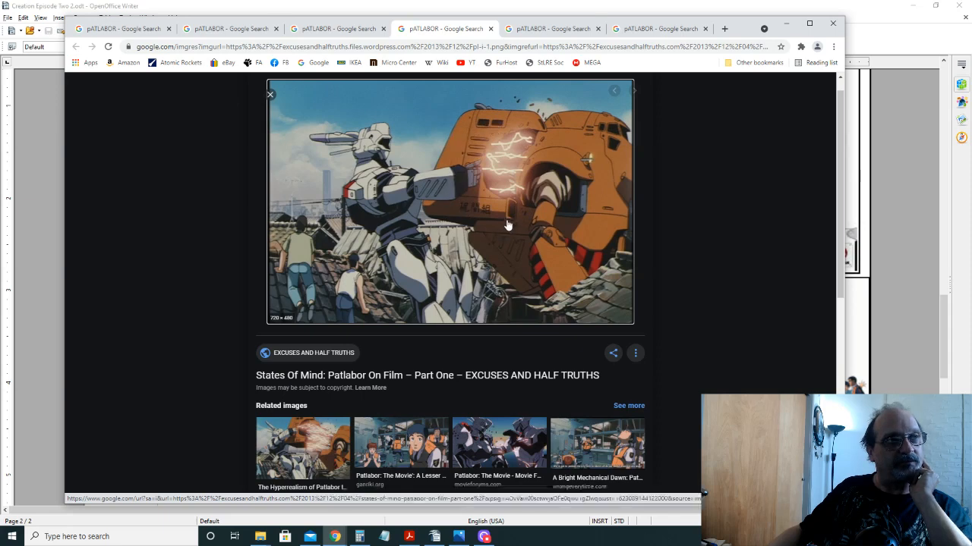
pyautogui.moveTo(508, 222)
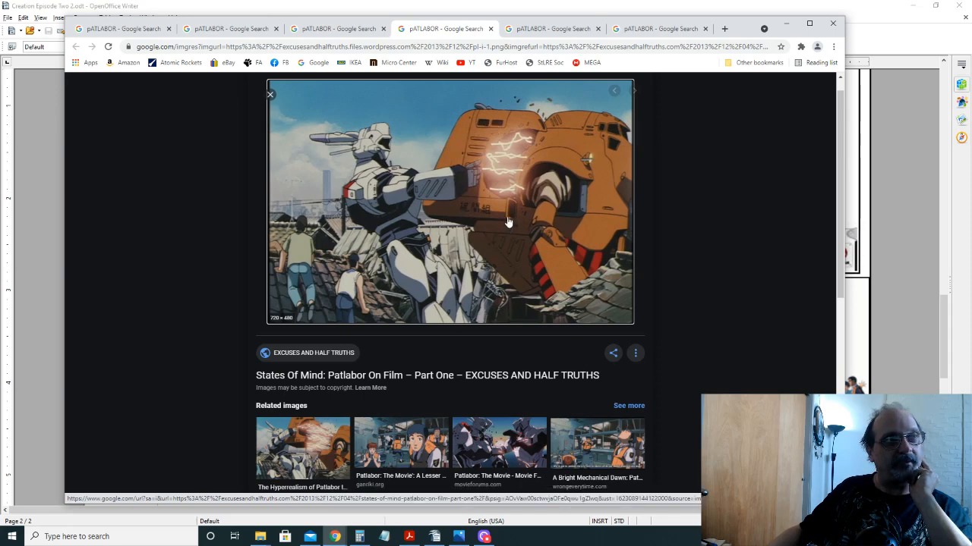
pyautogui.moveTo(585, 135)
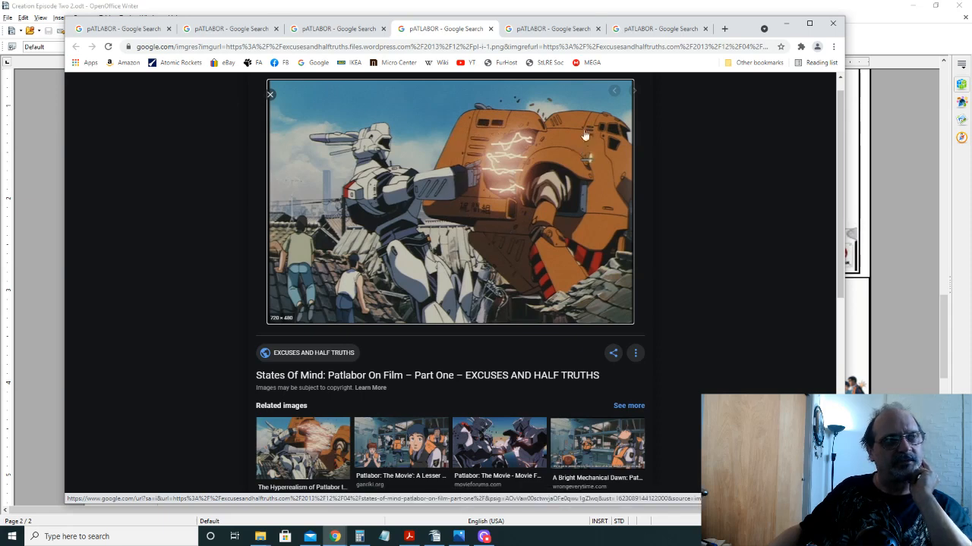
pyautogui.moveTo(575, 211)
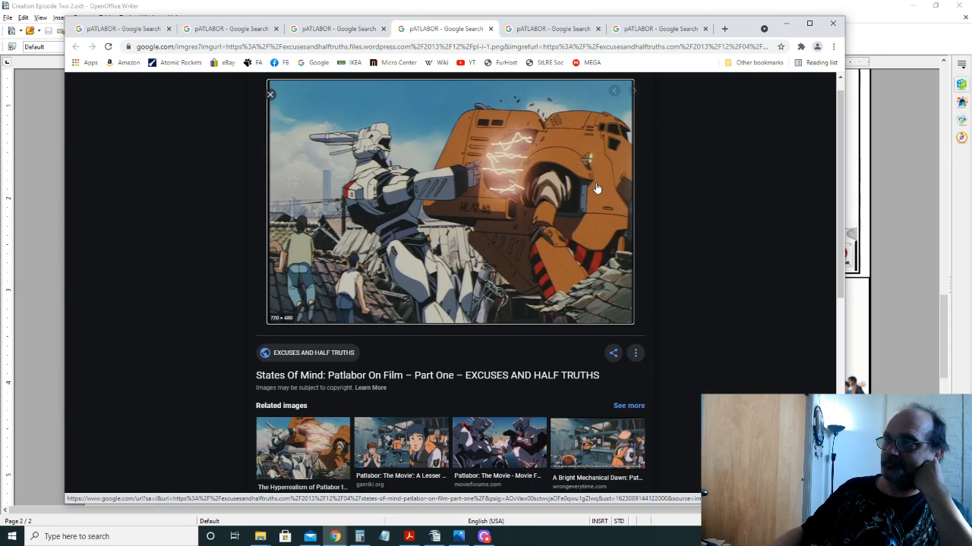
pyautogui.moveTo(595, 189)
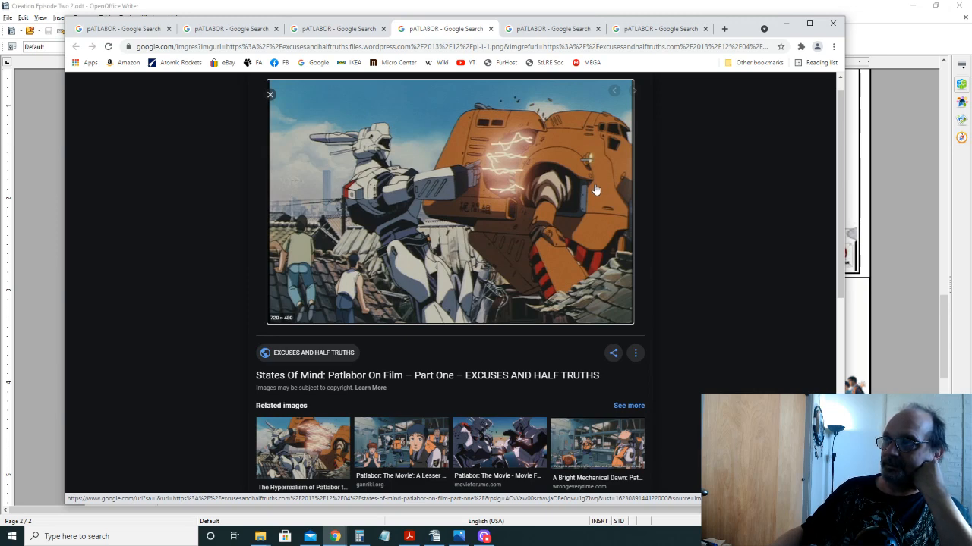
pyautogui.moveTo(290, 251)
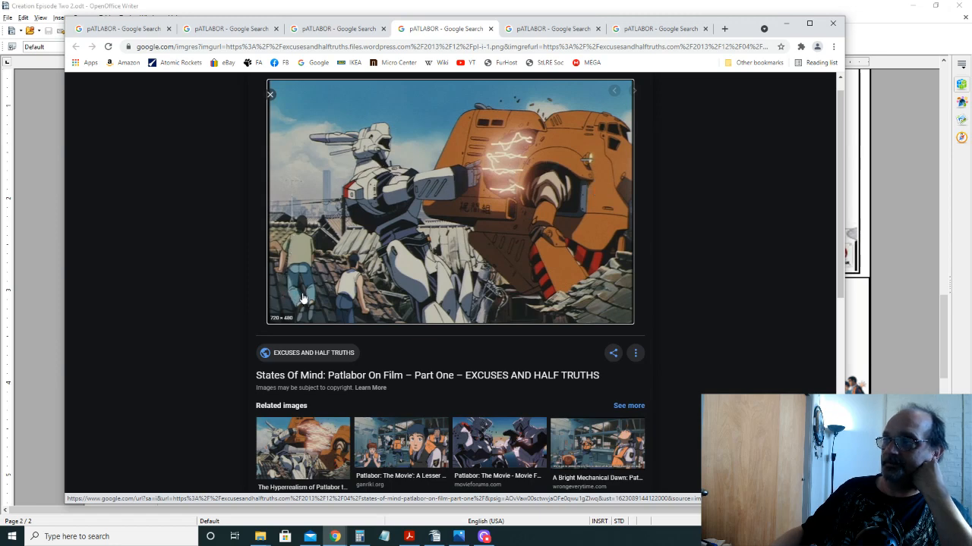
pyautogui.moveTo(353, 292)
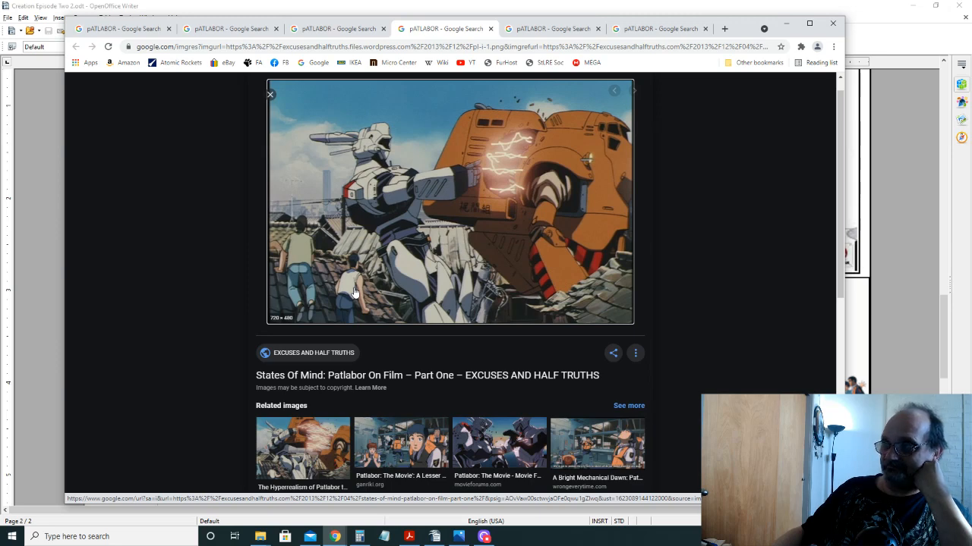
pyautogui.moveTo(471, 287)
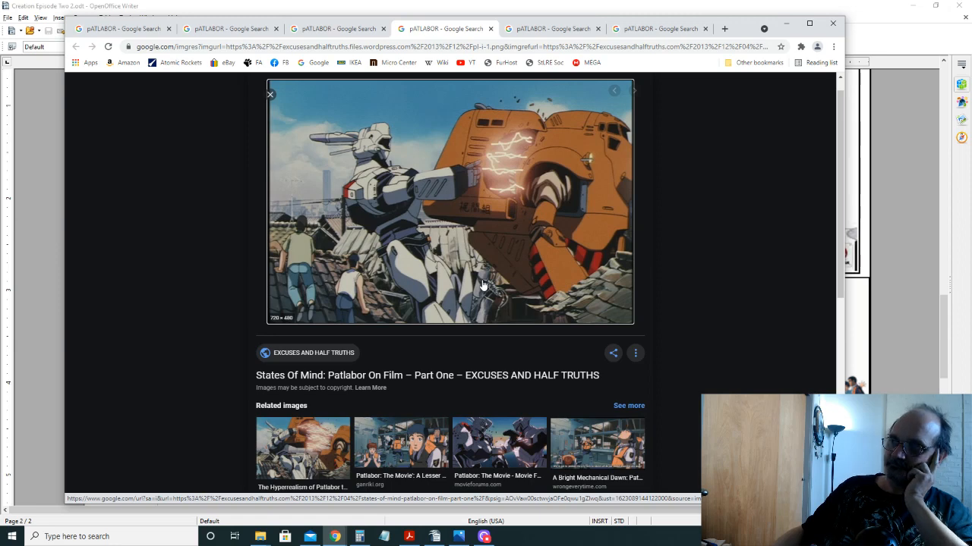
pyautogui.moveTo(697, 150)
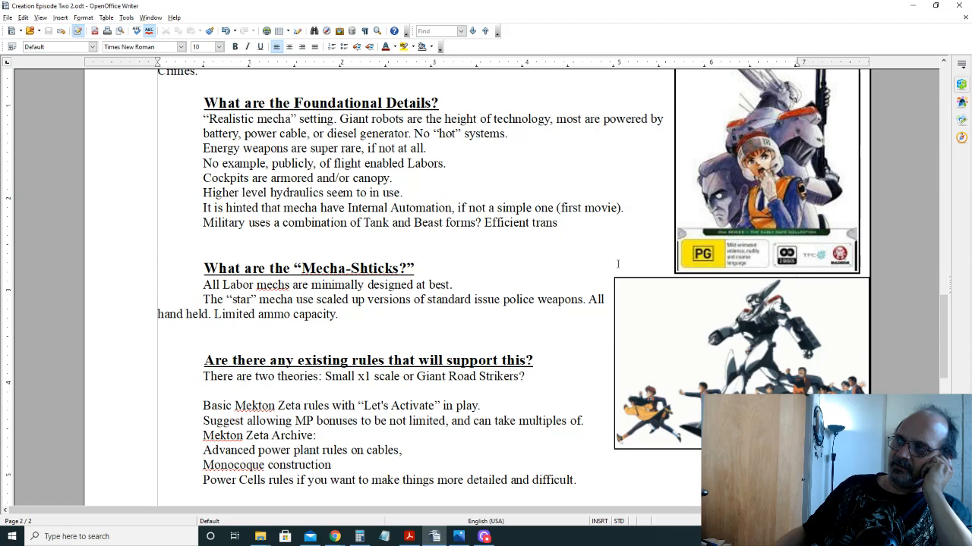
pyautogui.moveTo(757, 299)
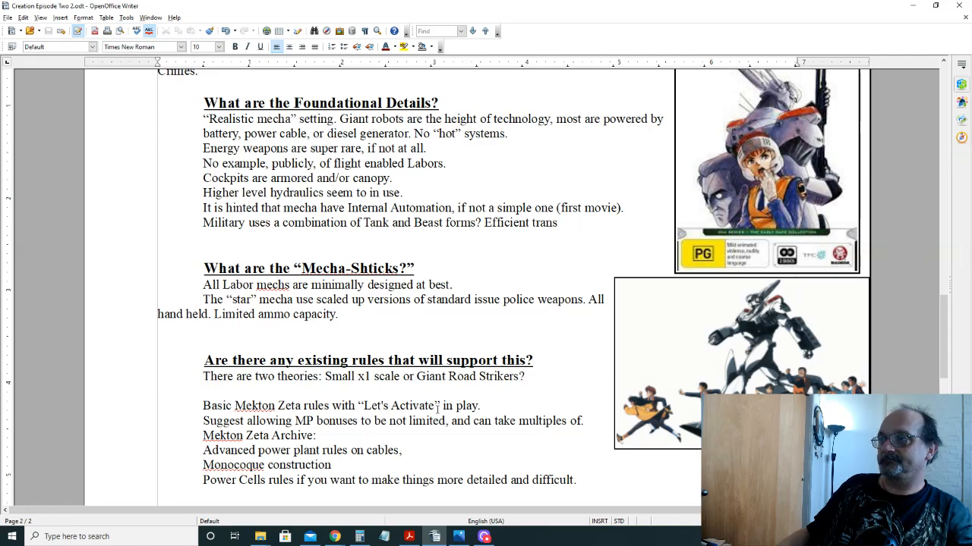
pyautogui.scroll(-3)
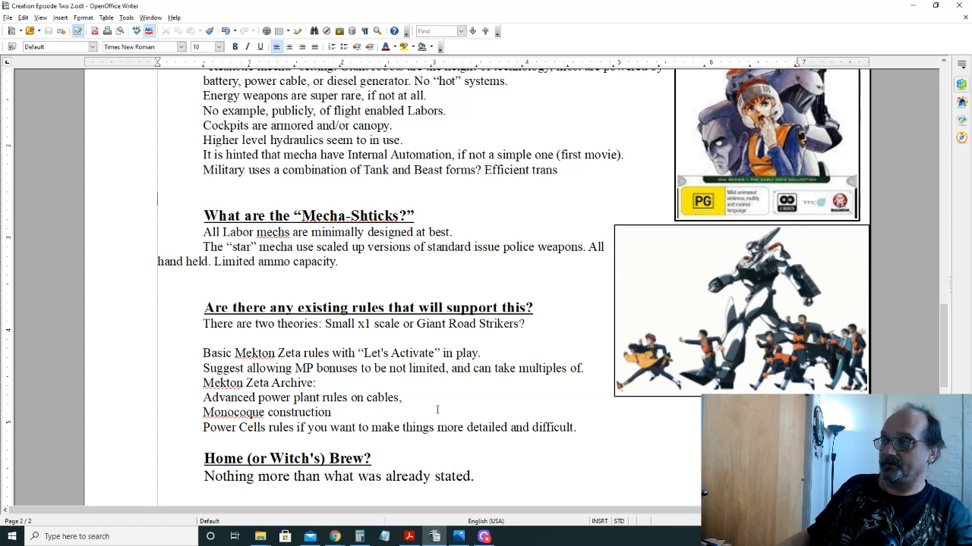
pyautogui.moveTo(550, 390)
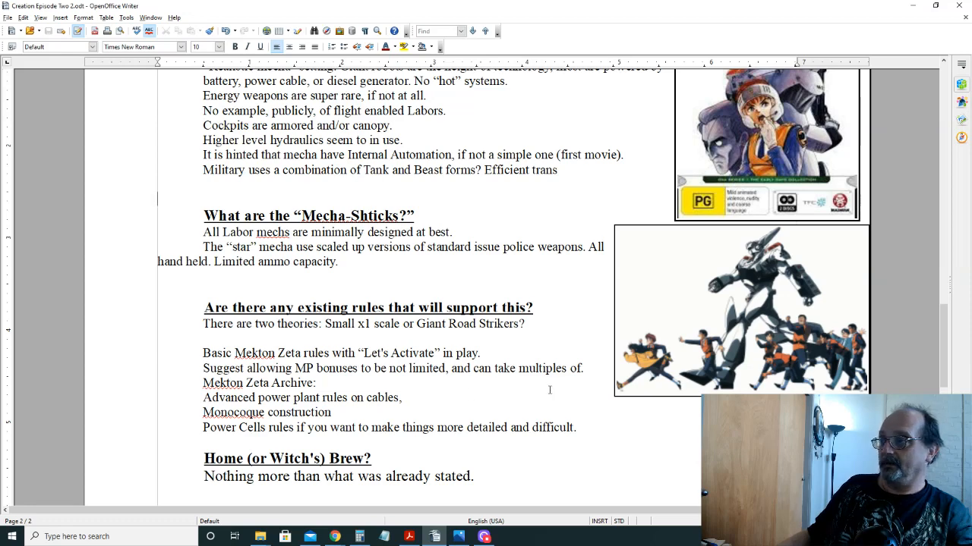